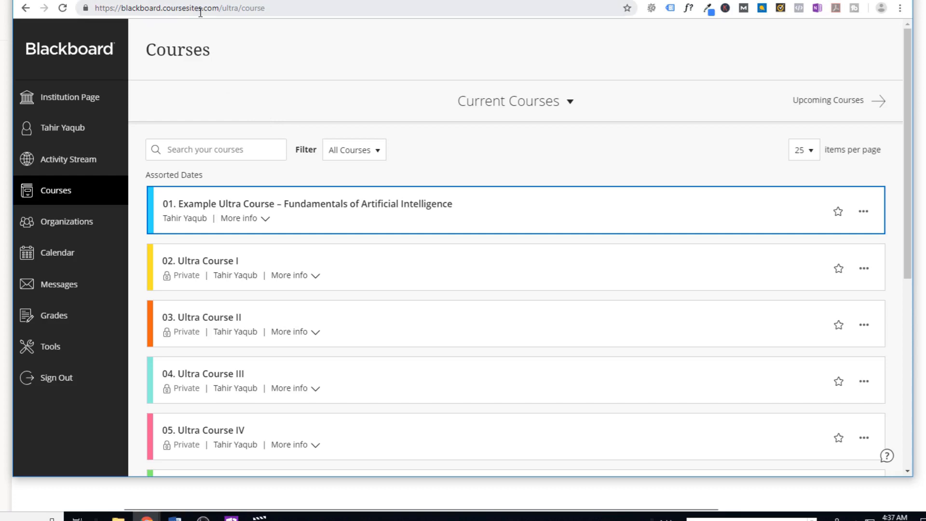
{"action": "mouse_move", "coordinate": [325, 101]}
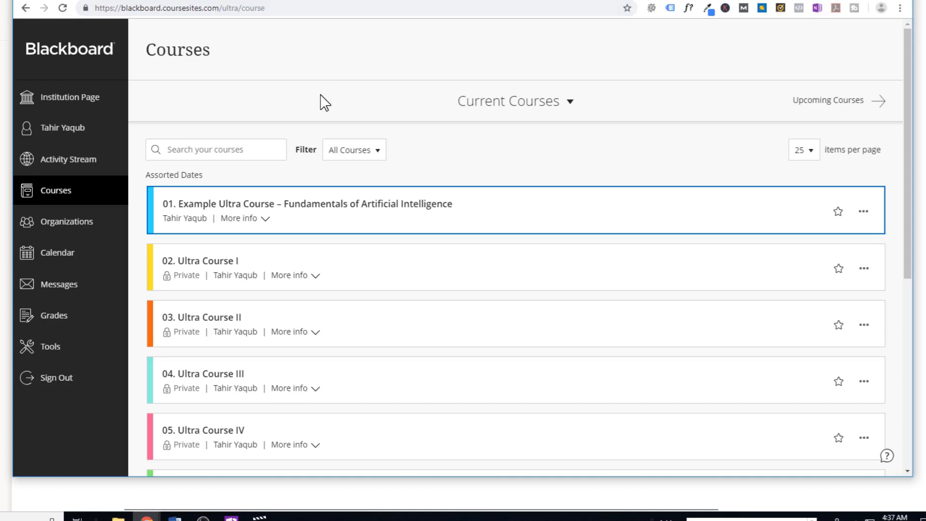
{"action": "mouse_move", "coordinate": [478, 258]}
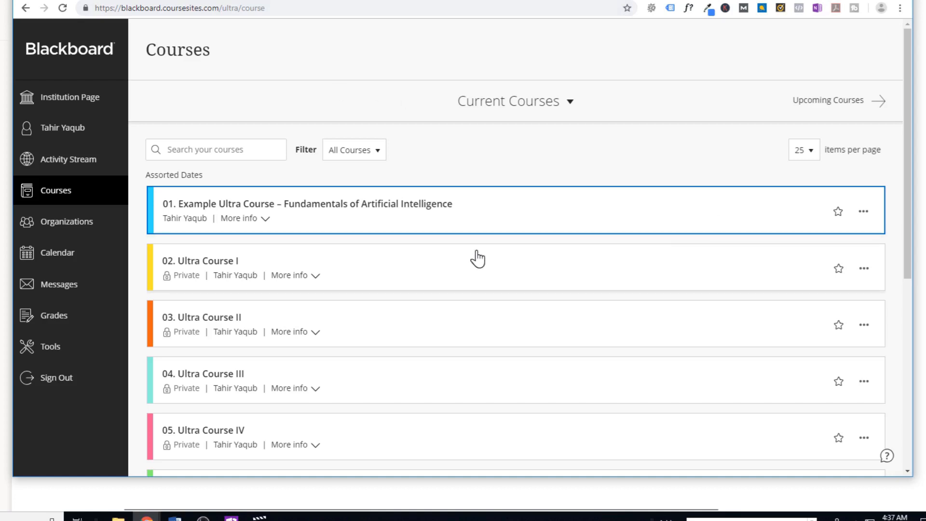
{"action": "mouse_move", "coordinate": [212, 144]}
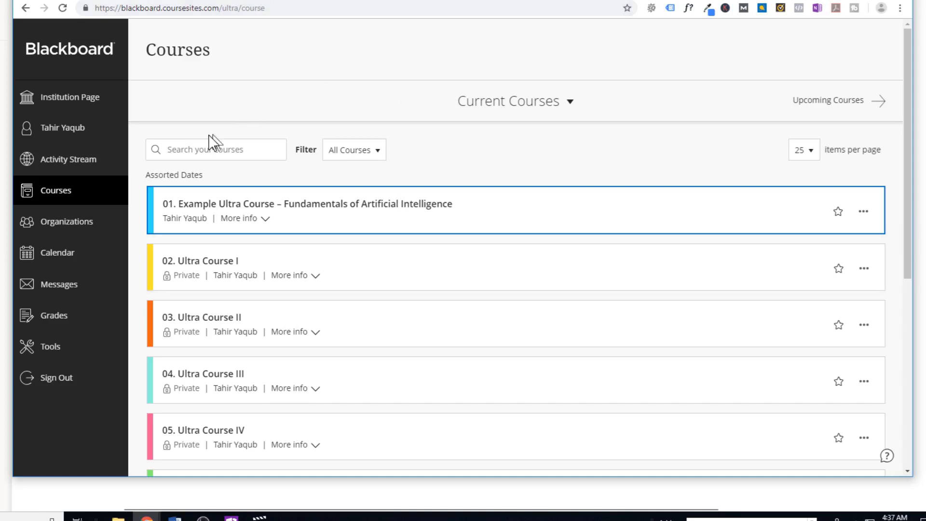
{"action": "mouse_move", "coordinate": [346, 296]}
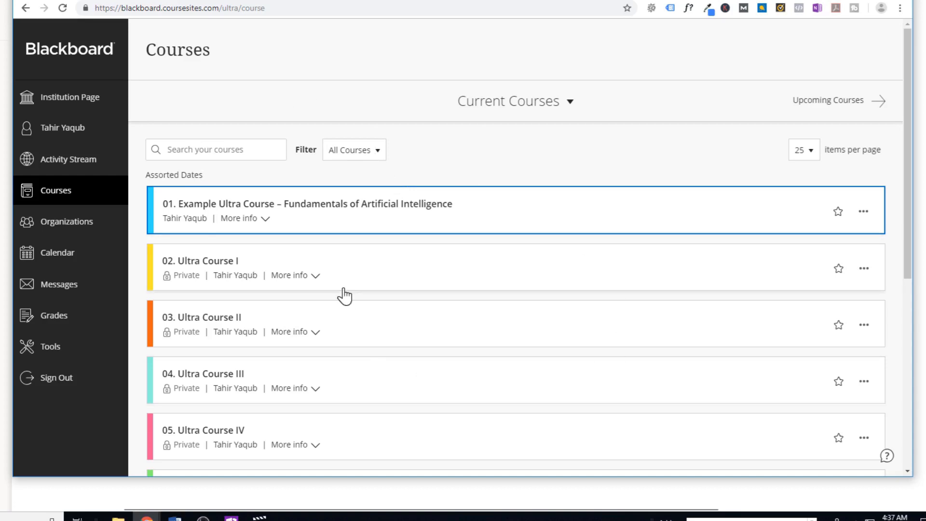
{"action": "mouse_move", "coordinate": [56, 190]}
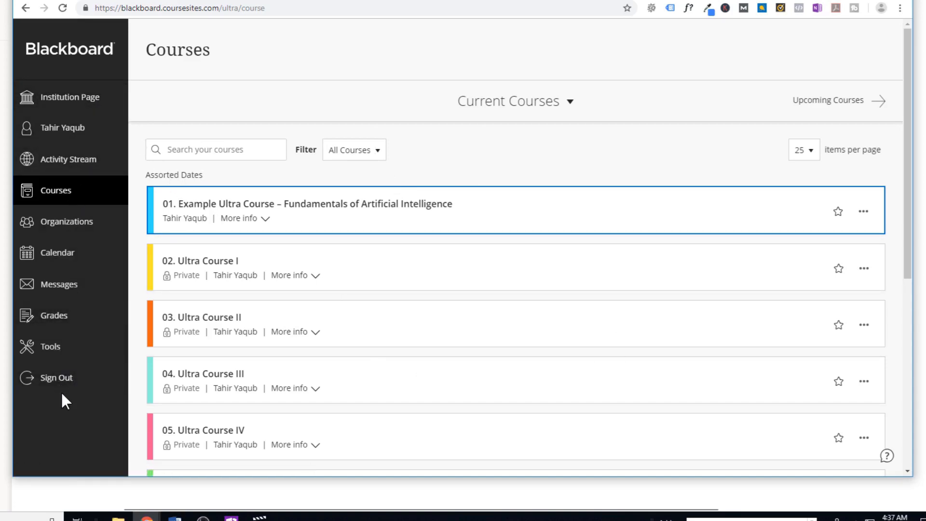
{"action": "mouse_move", "coordinate": [69, 96]}
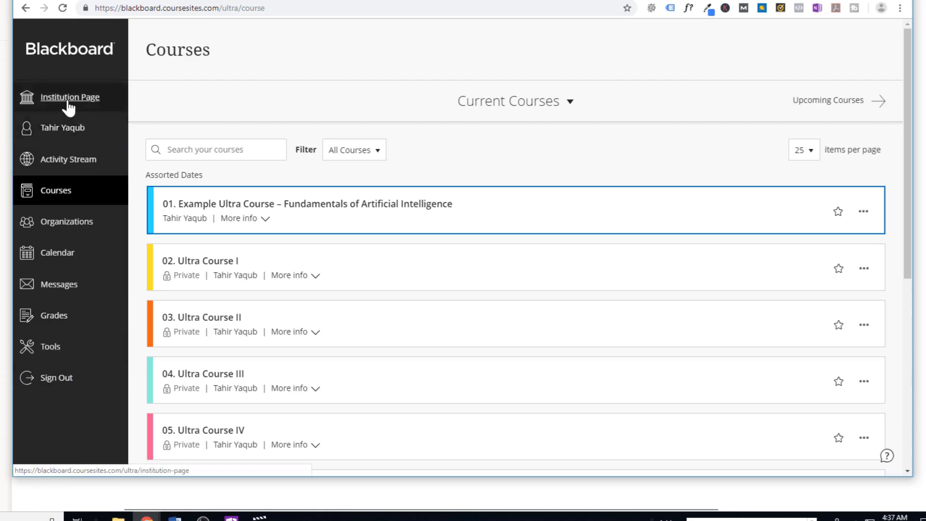
Show the Institution Page and browse its Instructor Getting Started and Ultra Experience resource lists.
{"action": "left_click", "coordinate": [70, 96]}
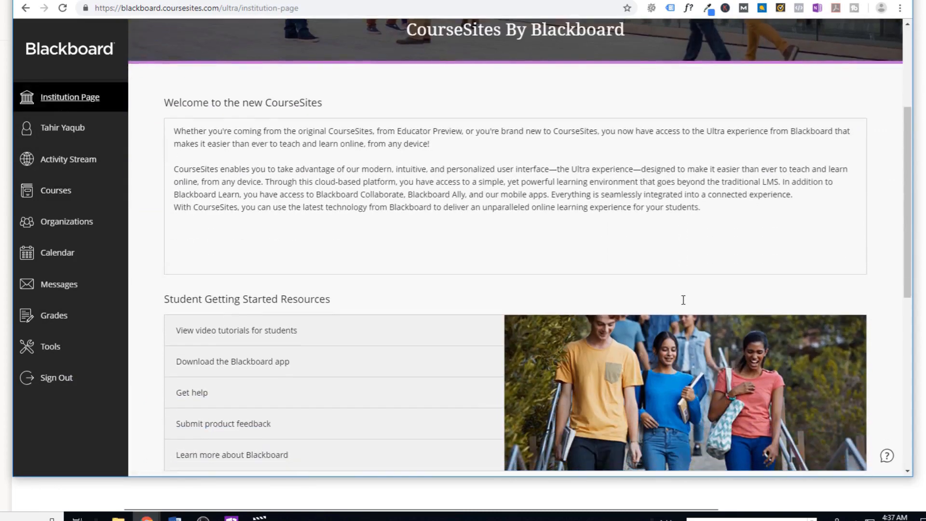
{"action": "scroll", "scroll_direction": "down", "scroll_amount": 3}
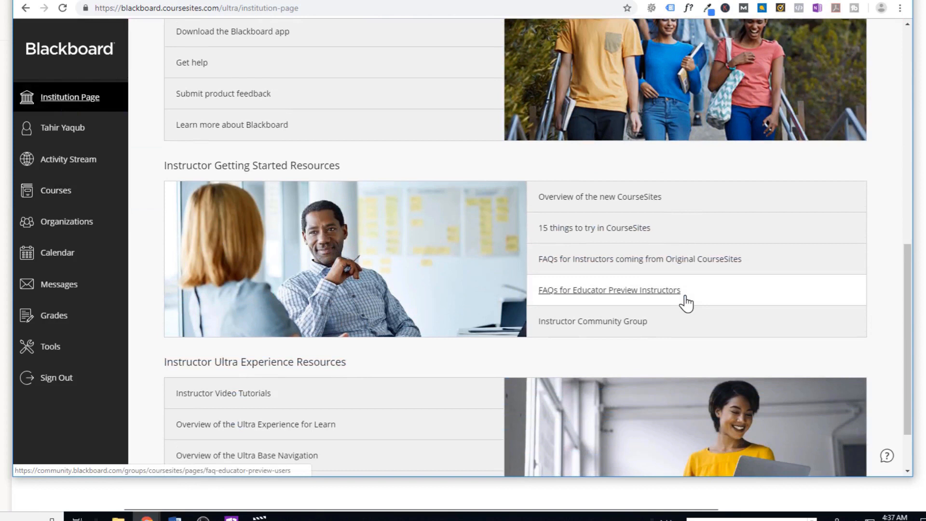
{"action": "scroll", "scroll_direction": "down", "scroll_amount": 3}
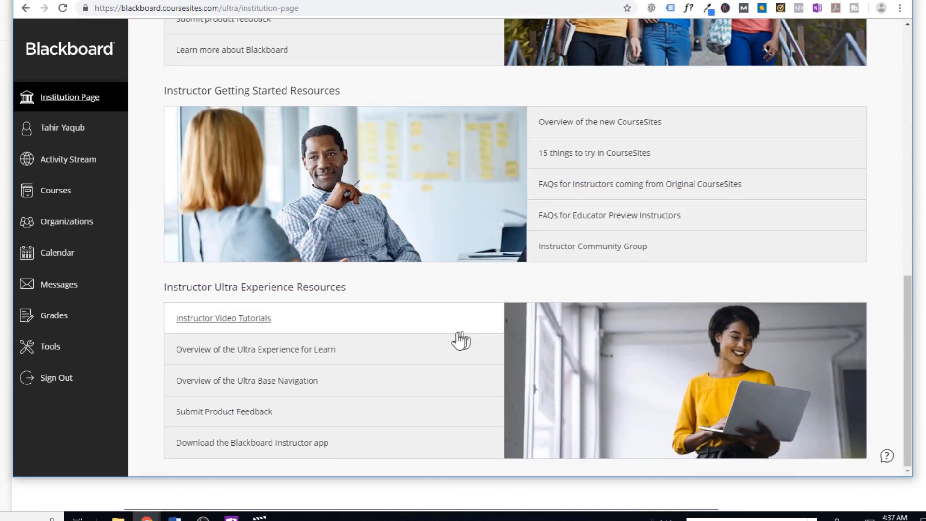
{"action": "mouse_move", "coordinate": [220, 288]}
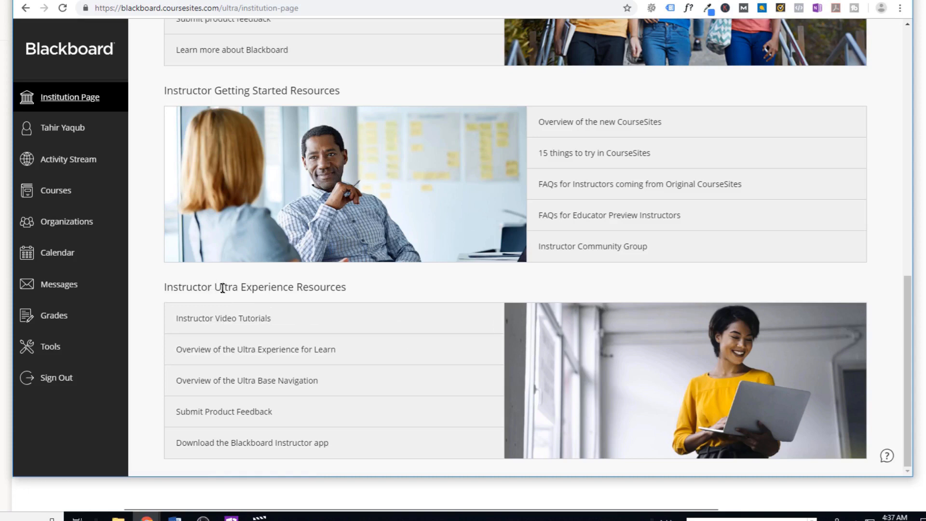
{"action": "double_click", "coordinate": [225, 287]}
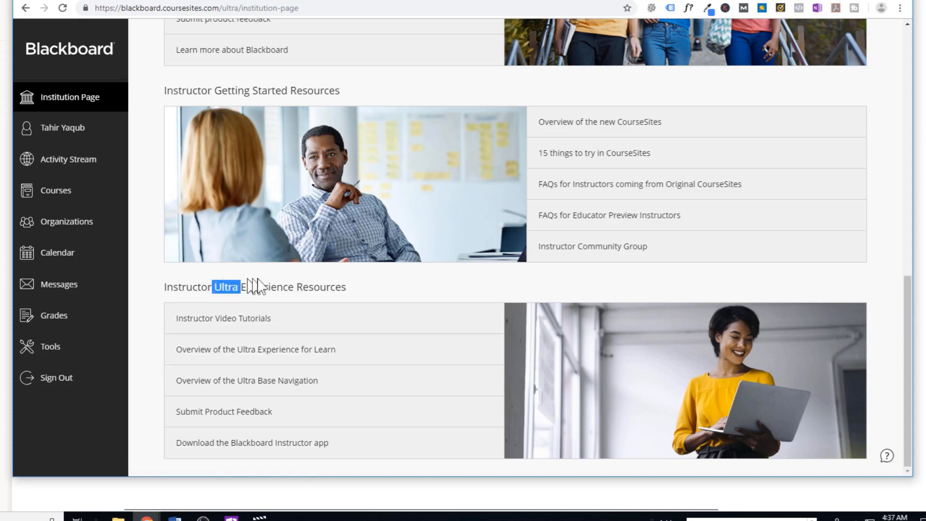
{"action": "mouse_move", "coordinate": [424, 296]}
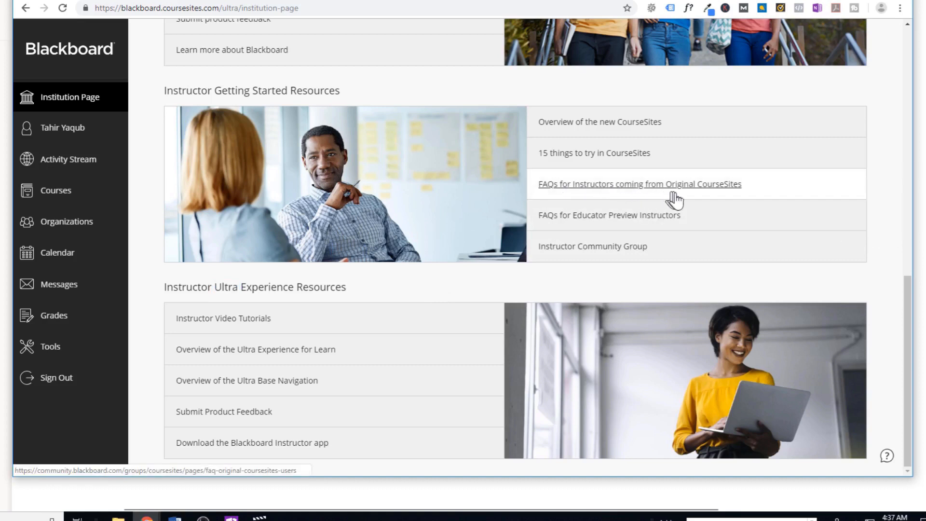
{"action": "mouse_move", "coordinate": [620, 194]}
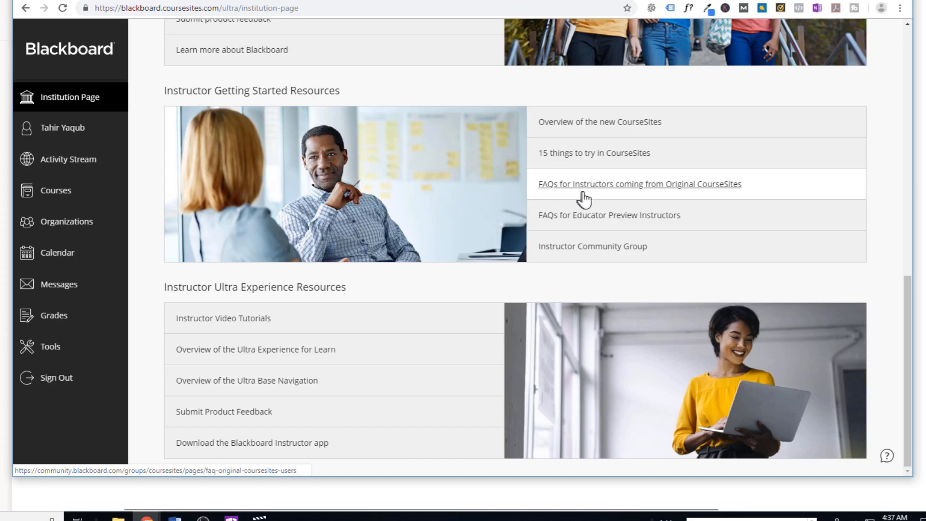
{"action": "scroll", "scroll_direction": "down", "scroll_amount": 3}
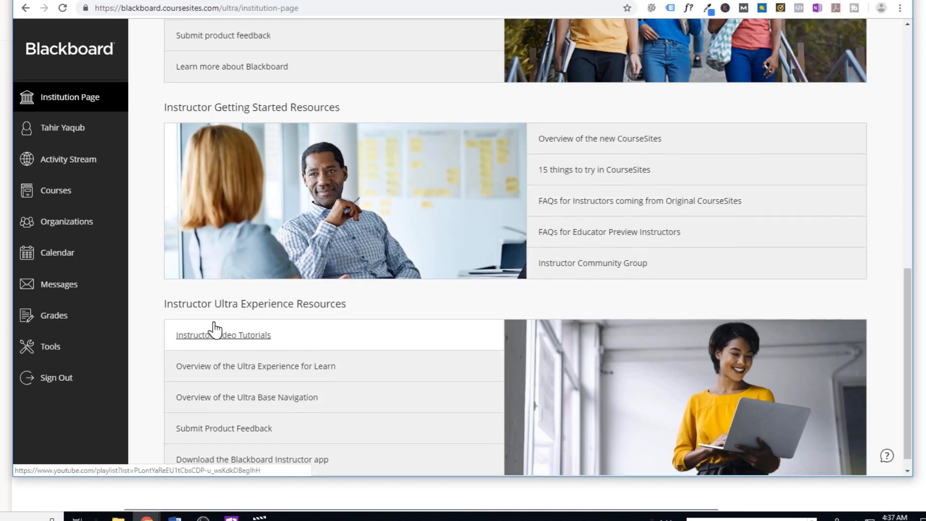
{"action": "scroll", "scroll_direction": "up", "scroll_amount": 3}
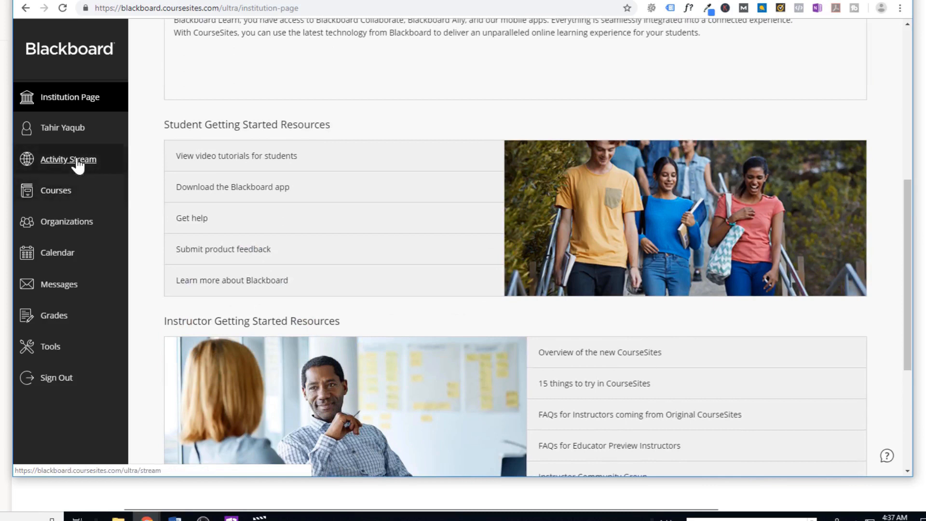
Show the Activity Stream with today's Artificial Intelligence course updates and a recent announcement.
{"action": "left_click", "coordinate": [68, 159]}
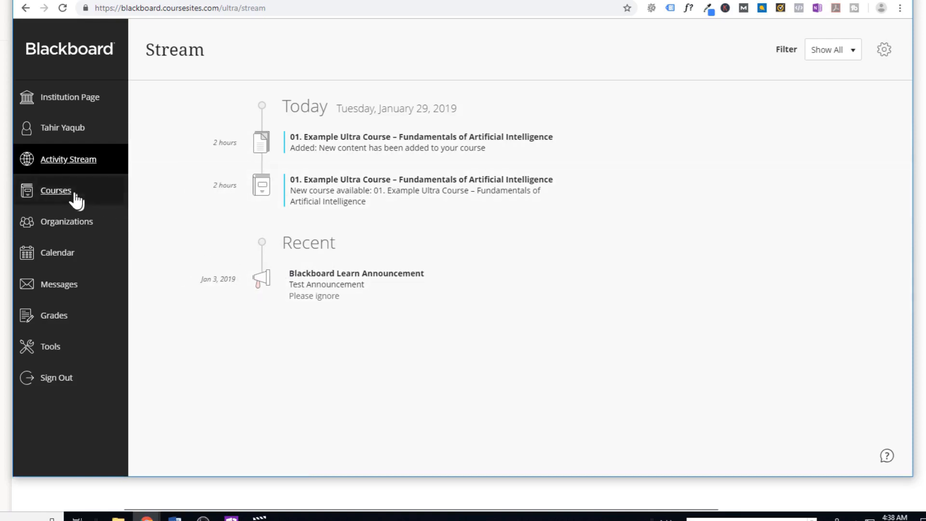
{"action": "mouse_move", "coordinate": [67, 221]}
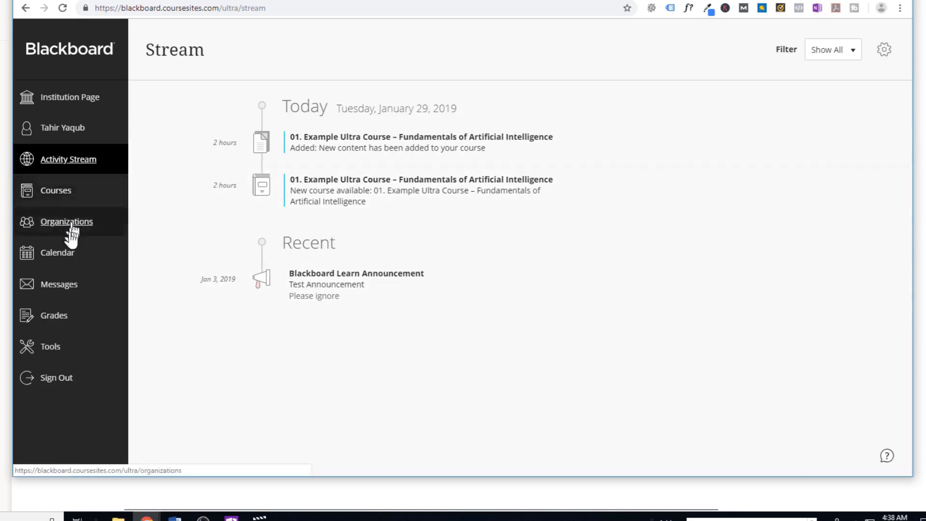
{"action": "mouse_move", "coordinate": [57, 252]}
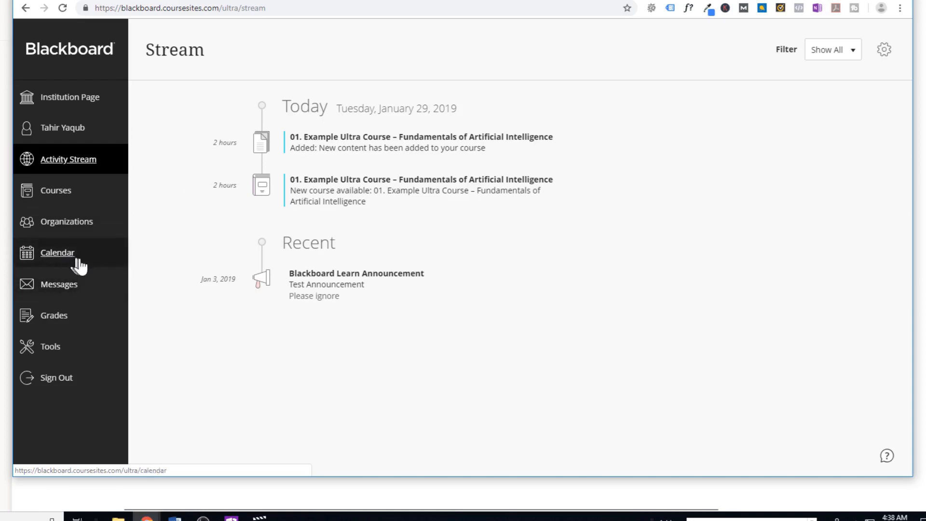
{"action": "mouse_move", "coordinate": [53, 310]}
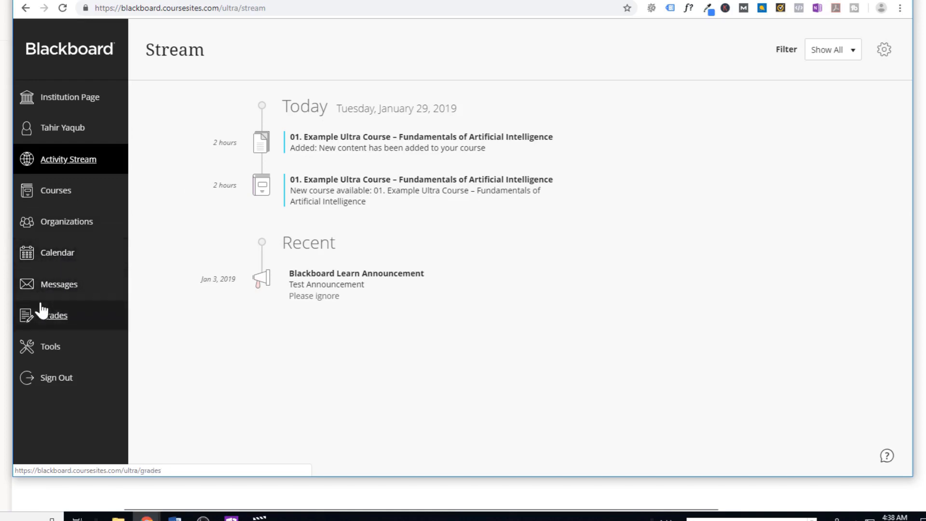
{"action": "mouse_move", "coordinate": [50, 347]}
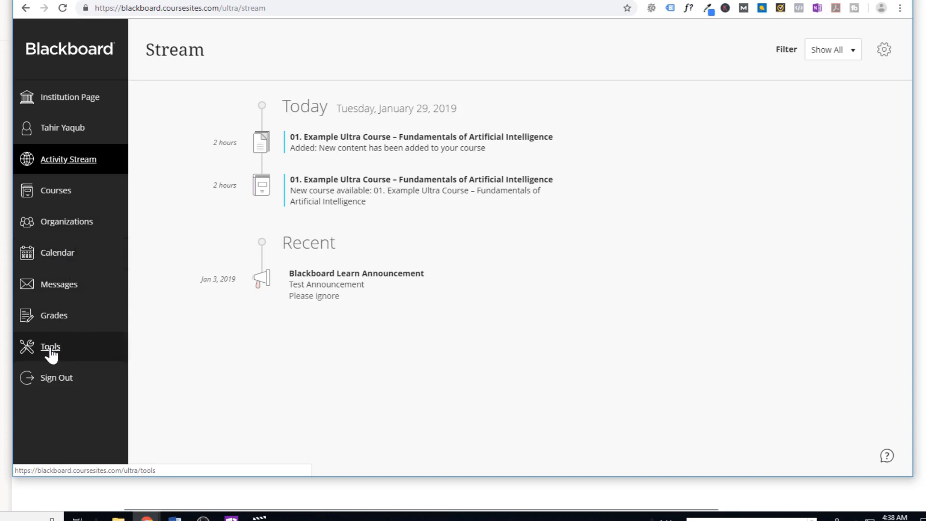
From the Tools page, show the Content Collection's Course Content folders.
{"action": "left_click", "coordinate": [50, 347]}
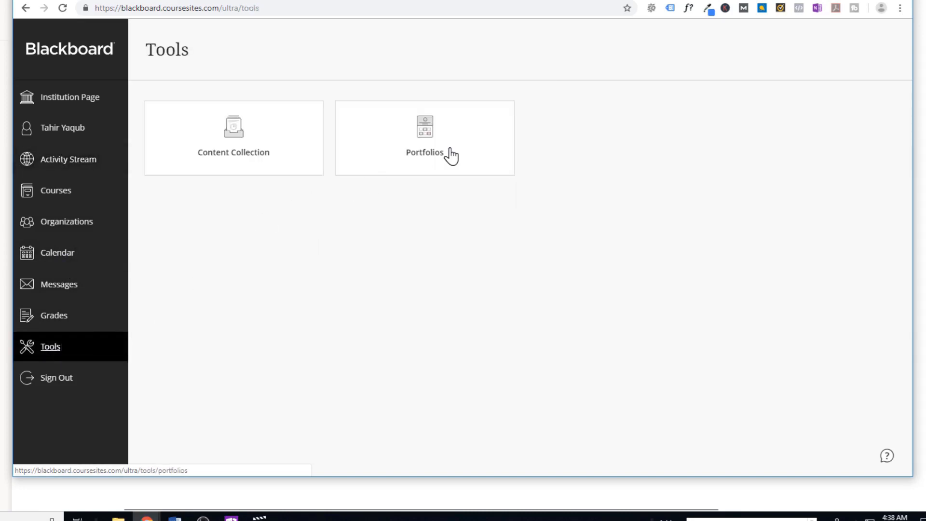
{"action": "mouse_move", "coordinate": [233, 133]}
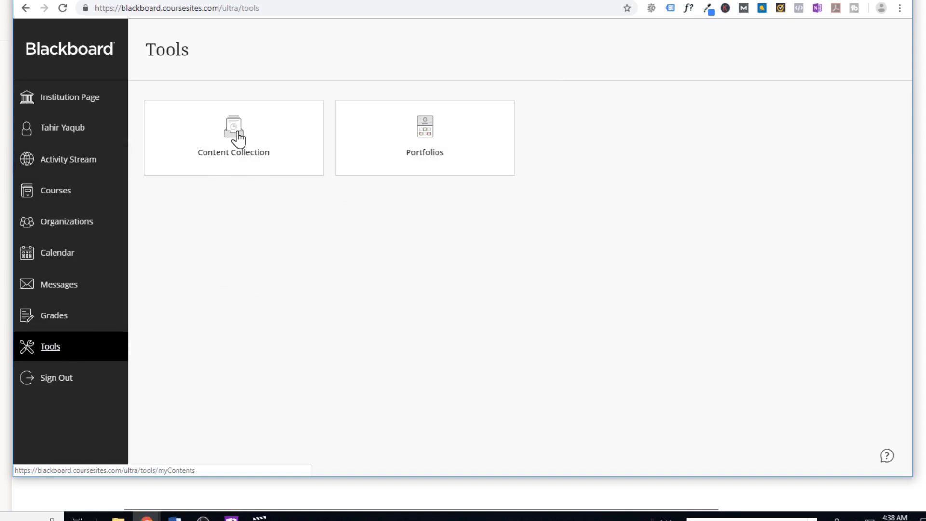
{"action": "left_click", "coordinate": [232, 138]}
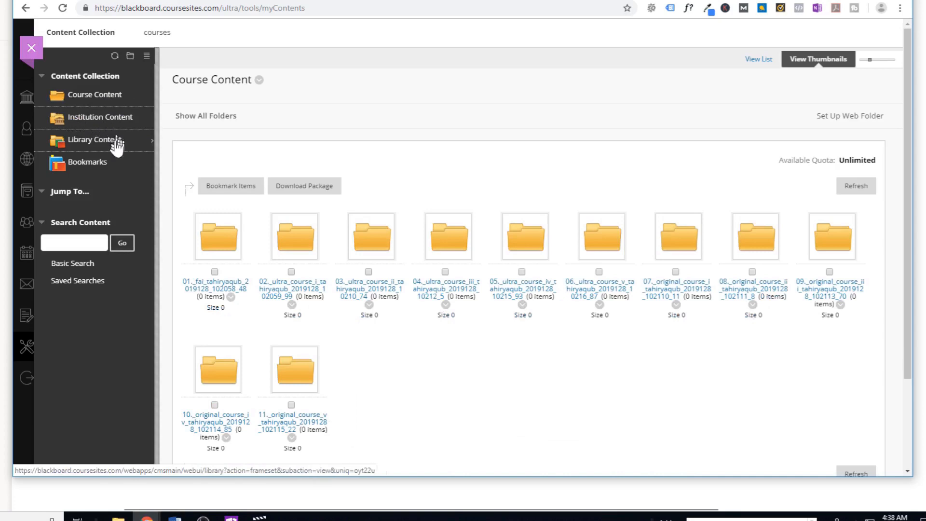
{"action": "mouse_move", "coordinate": [94, 93]}
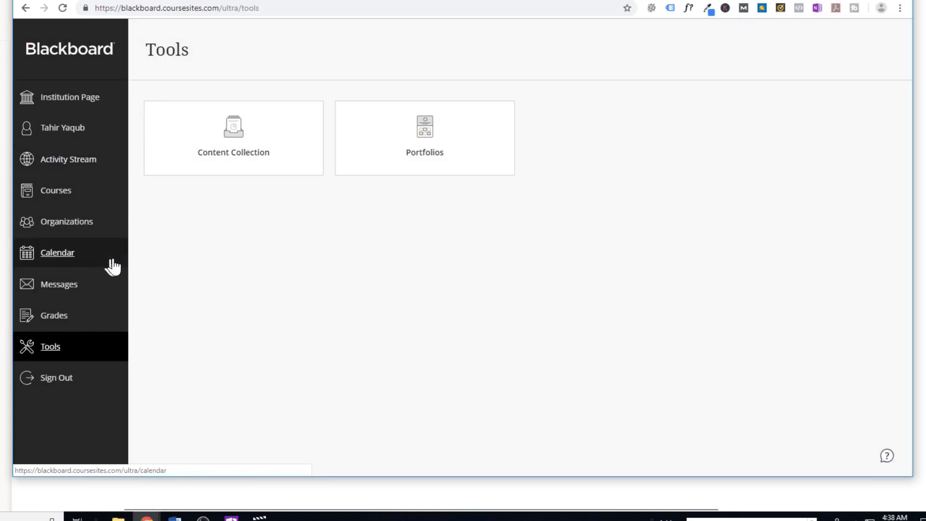
{"action": "mouse_move", "coordinate": [56, 191]}
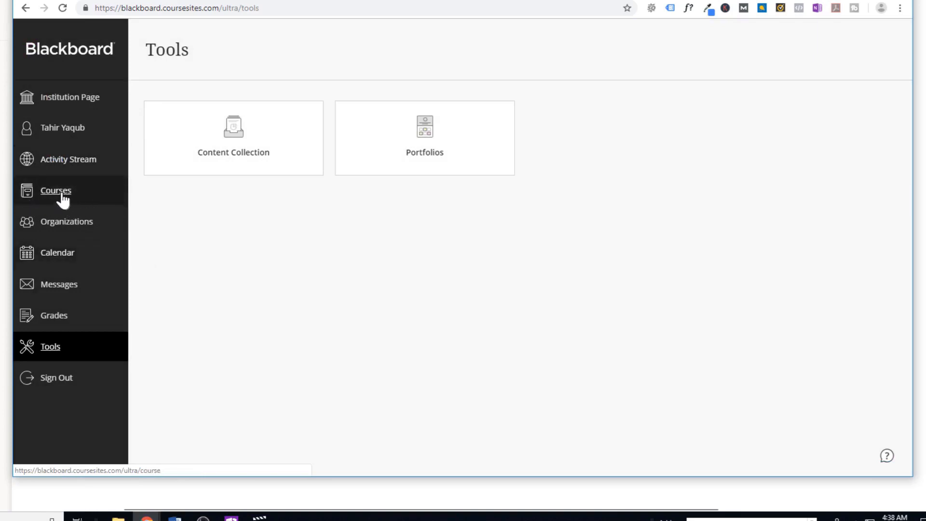
Show the Courses list and browse from the Example Ultra Course down to the Original courses.
{"action": "left_click", "coordinate": [56, 190]}
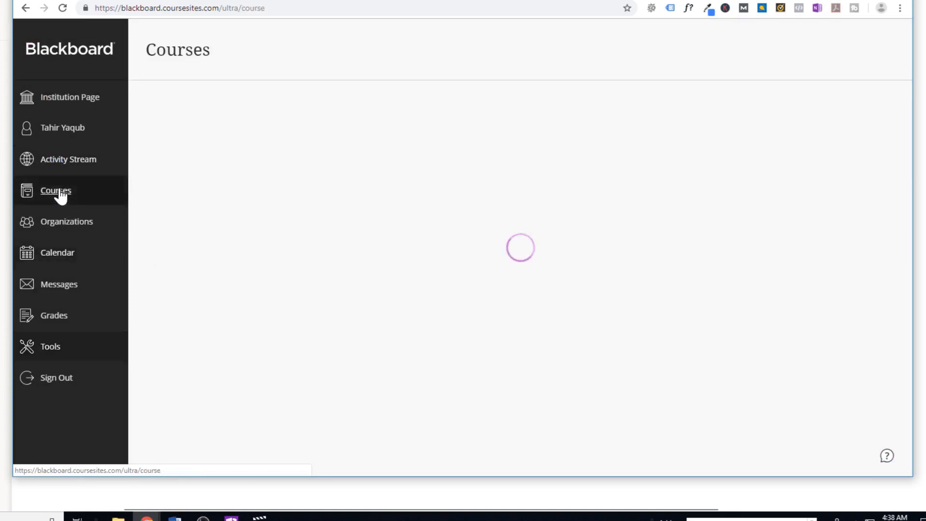
{"action": "left_click", "coordinate": [56, 190]}
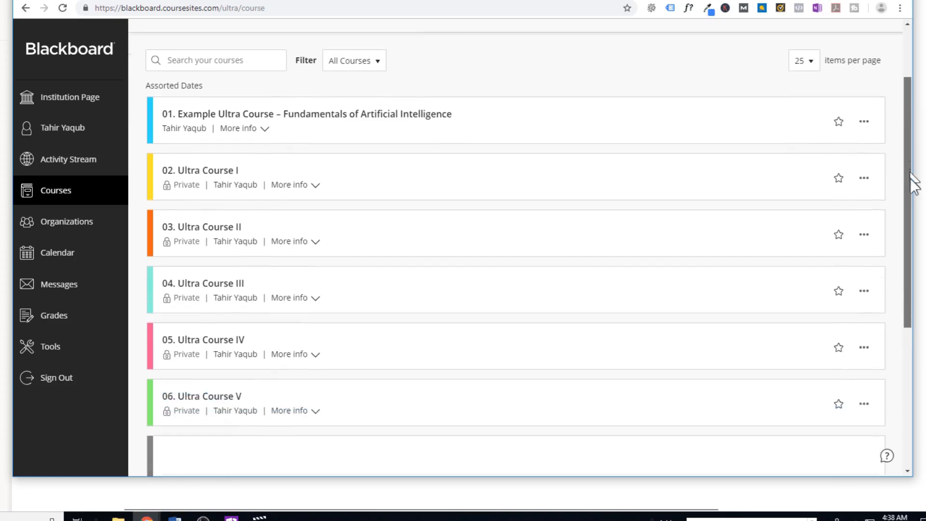
{"action": "scroll", "scroll_direction": "down", "scroll_amount": 3}
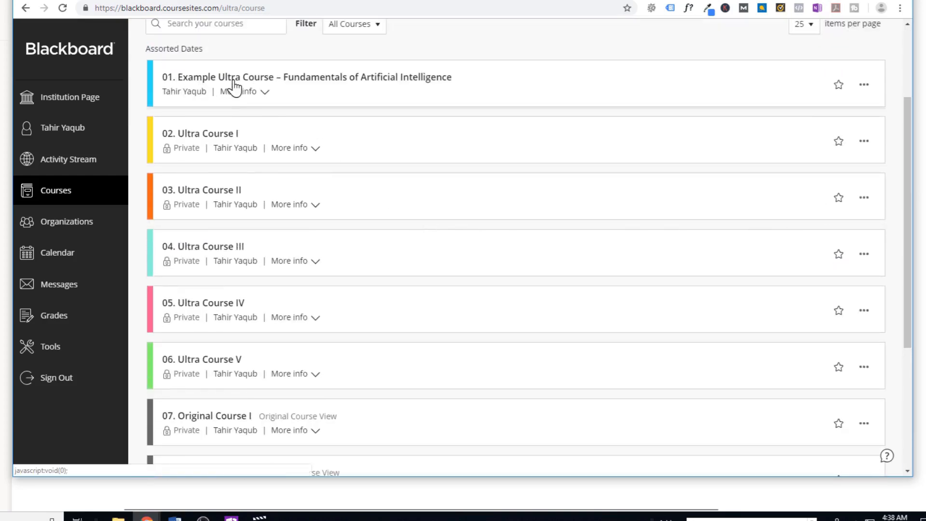
{"action": "scroll", "scroll_direction": "down", "scroll_amount": 3}
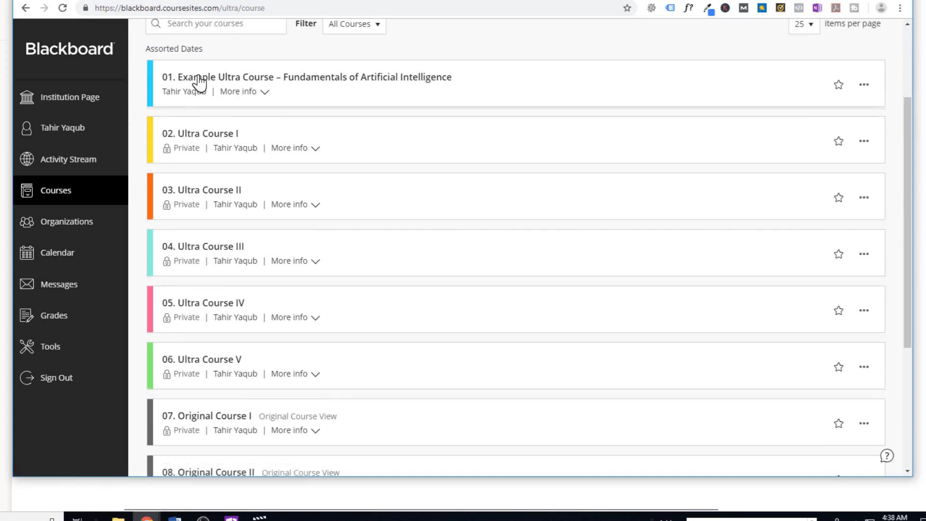
{"action": "scroll", "scroll_direction": "down", "scroll_amount": 3}
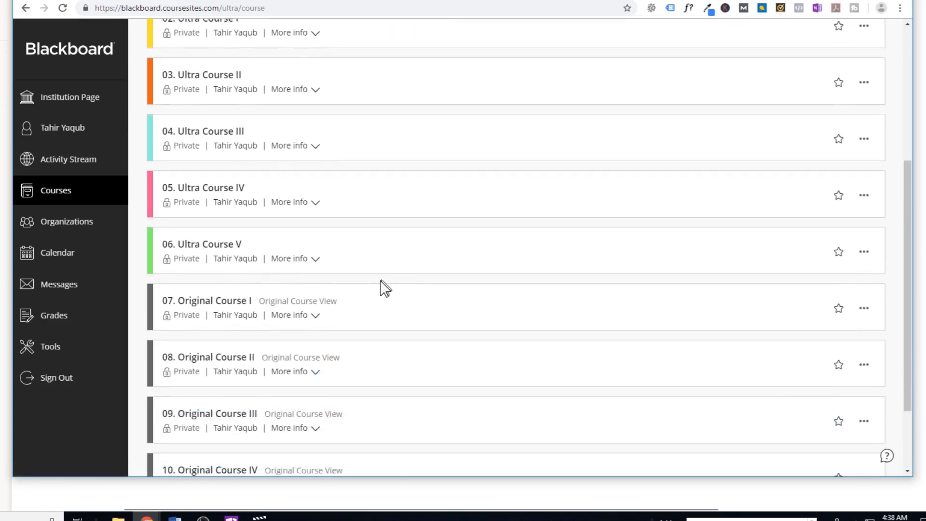
{"action": "scroll", "scroll_direction": "down", "scroll_amount": 3}
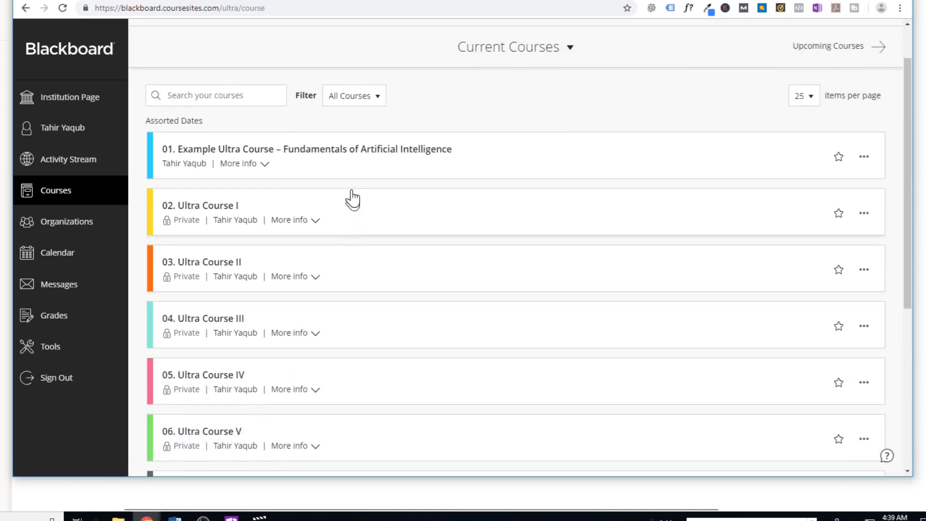
Enter the Fundamentals of Artificial Intelligence example course and show its Roster with one instructor.
{"action": "left_click", "coordinate": [306, 148]}
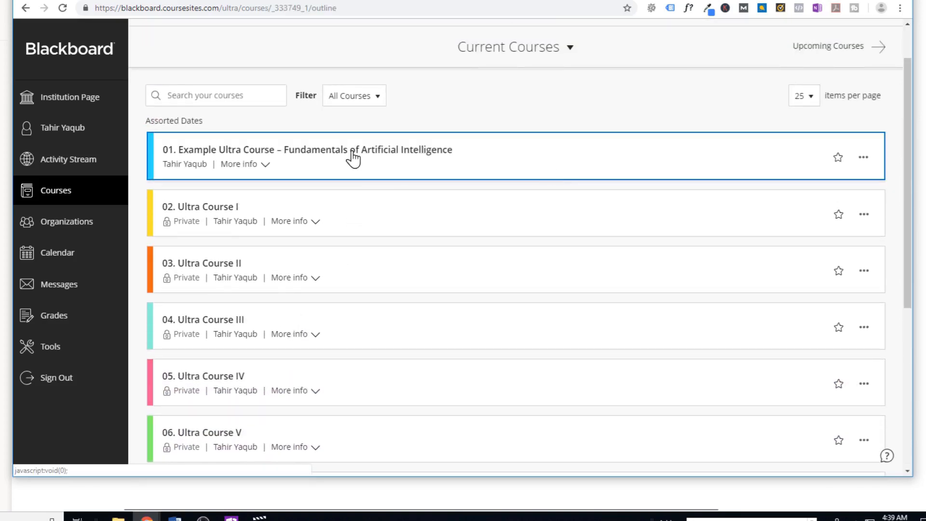
{"action": "left_click", "coordinate": [309, 150]}
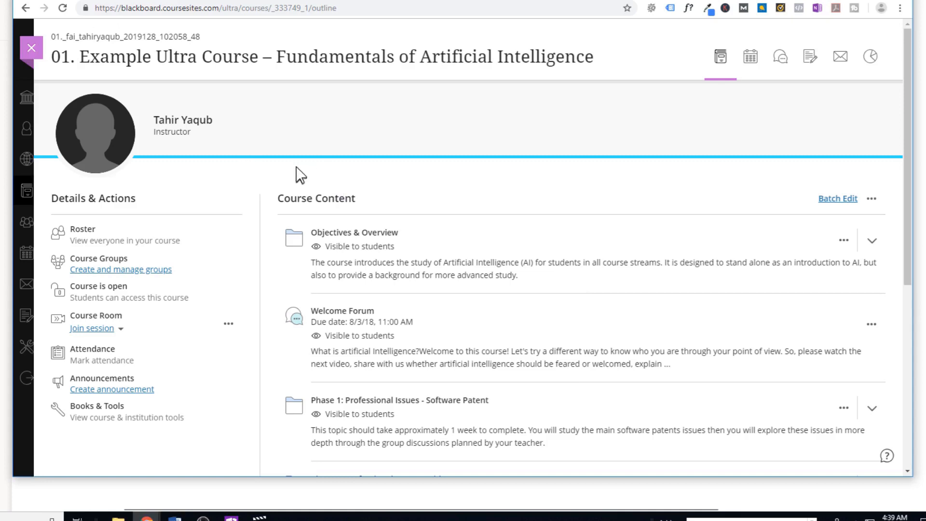
{"action": "mouse_move", "coordinate": [286, 149]}
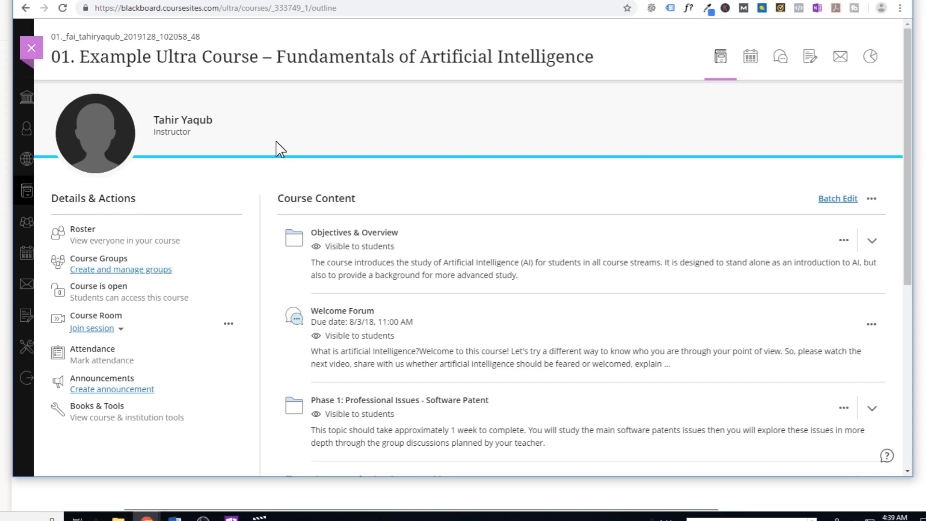
{"action": "mouse_move", "coordinate": [282, 149]}
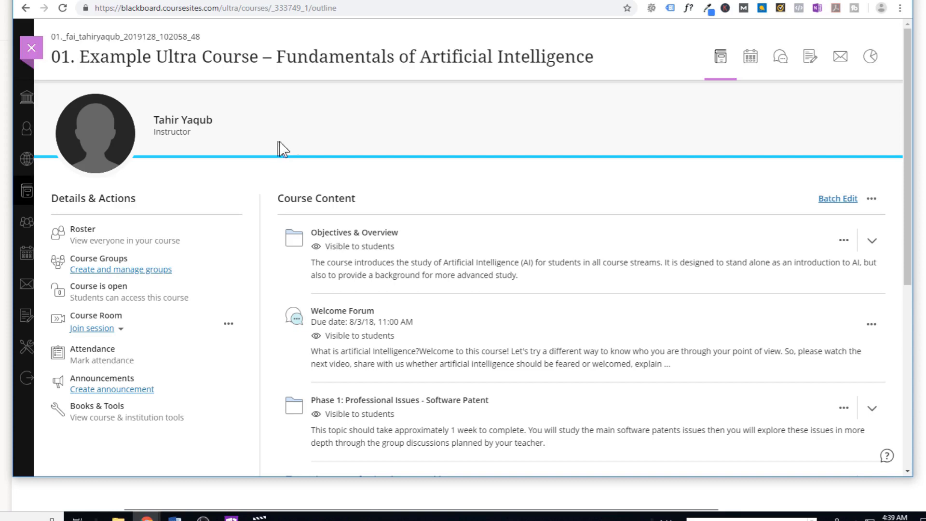
{"action": "mouse_move", "coordinate": [189, 307]}
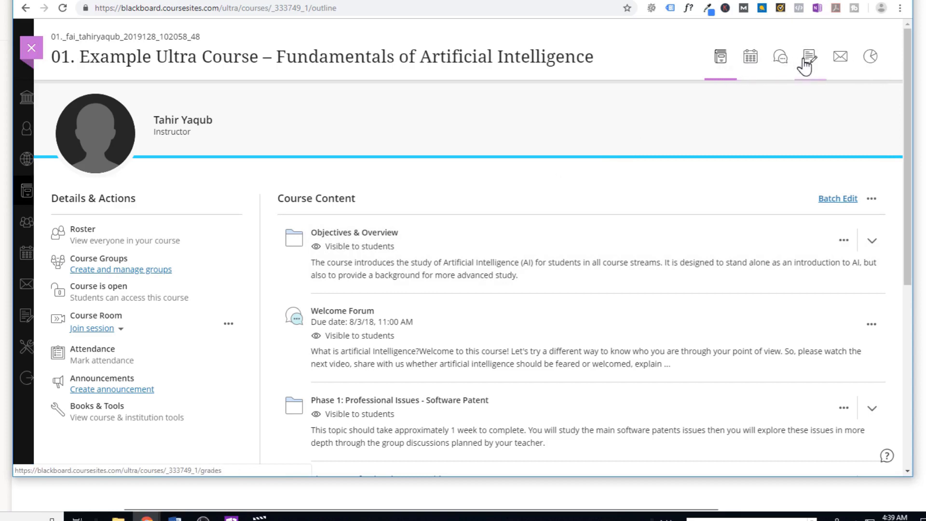
{"action": "mouse_move", "coordinate": [750, 57]}
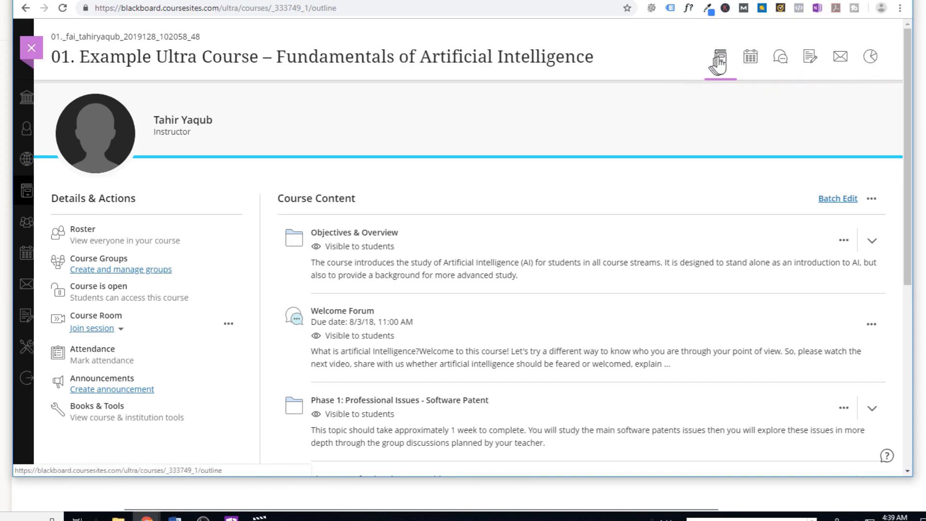
{"action": "mouse_move", "coordinate": [720, 56]}
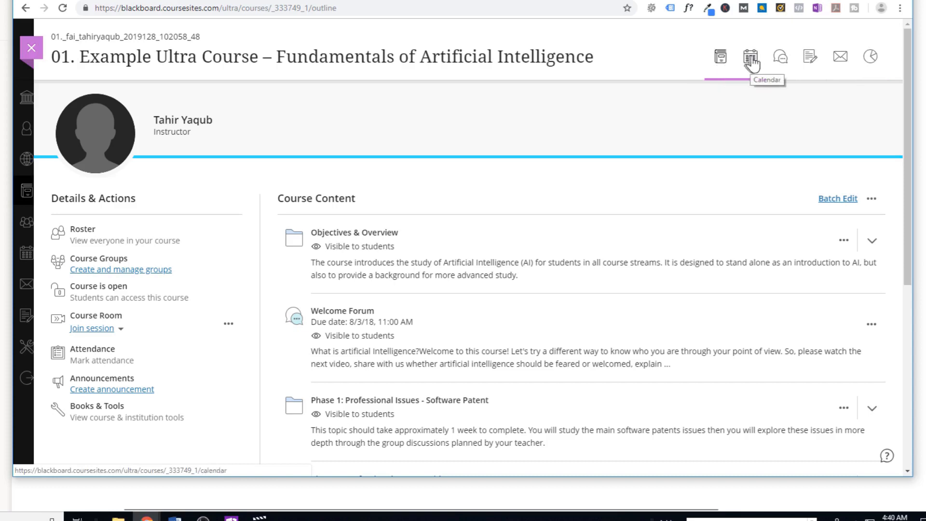
{"action": "mouse_move", "coordinate": [810, 56]}
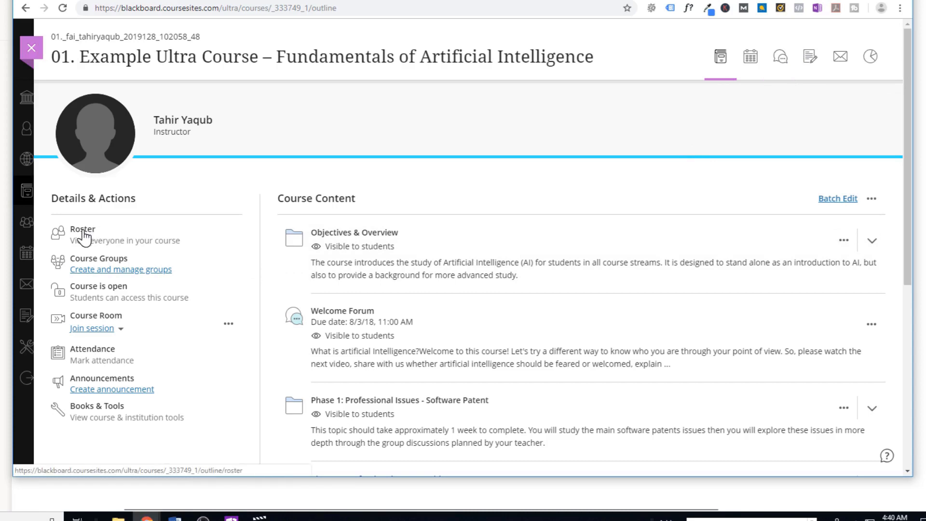
{"action": "left_click", "coordinate": [82, 230]}
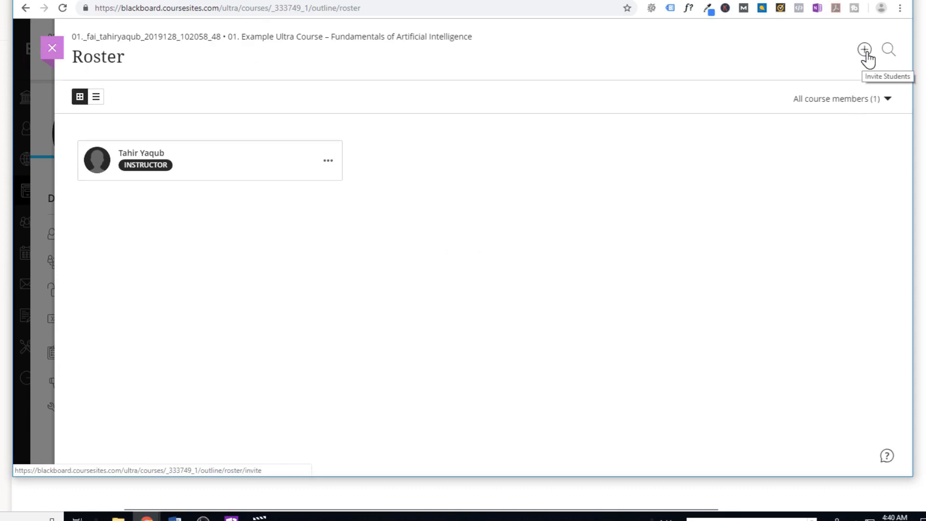
Bring up the Invite Students form with its email preview, then return to the course content.
{"action": "left_click", "coordinate": [864, 50]}
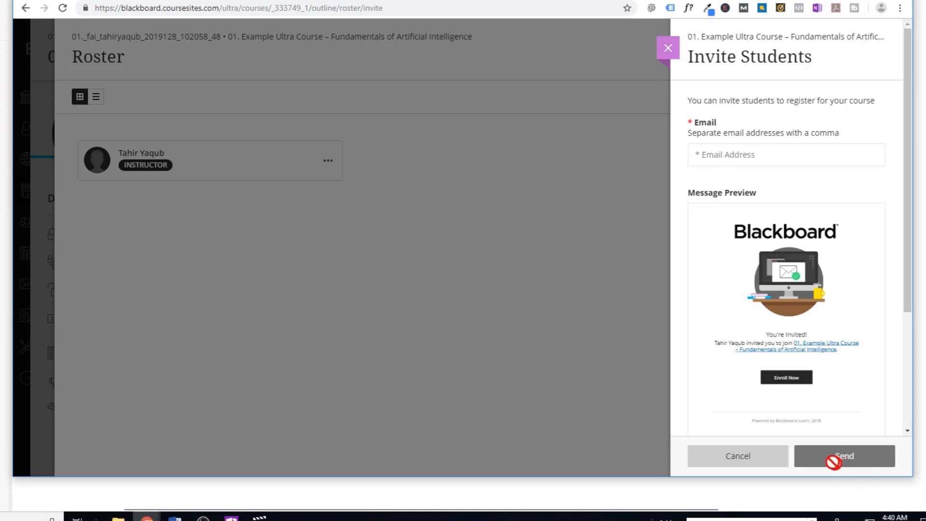
{"action": "mouse_move", "coordinate": [825, 257]}
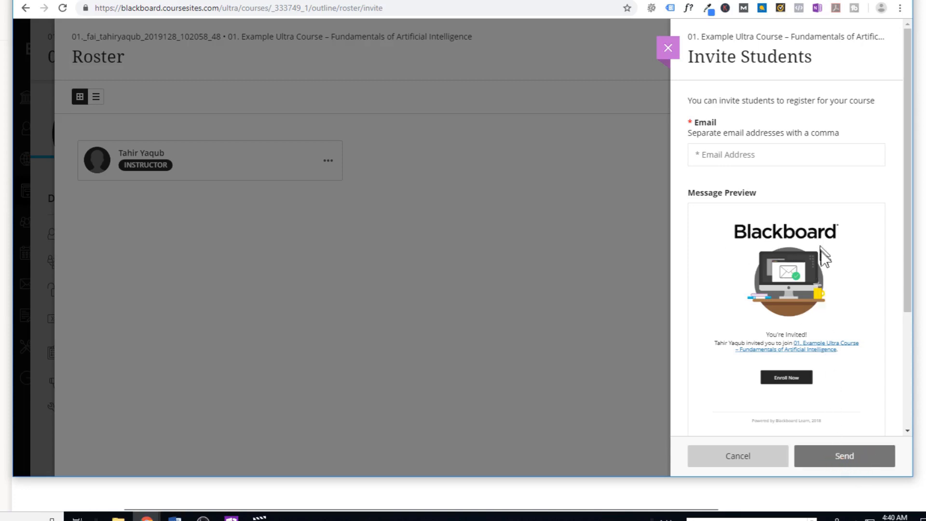
{"action": "mouse_move", "coordinate": [719, 237]}
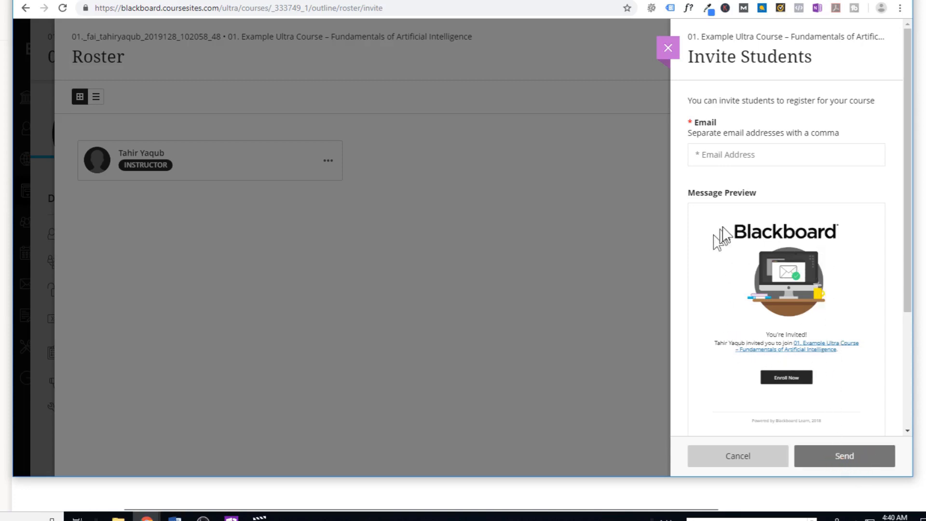
{"action": "mouse_move", "coordinate": [698, 294]}
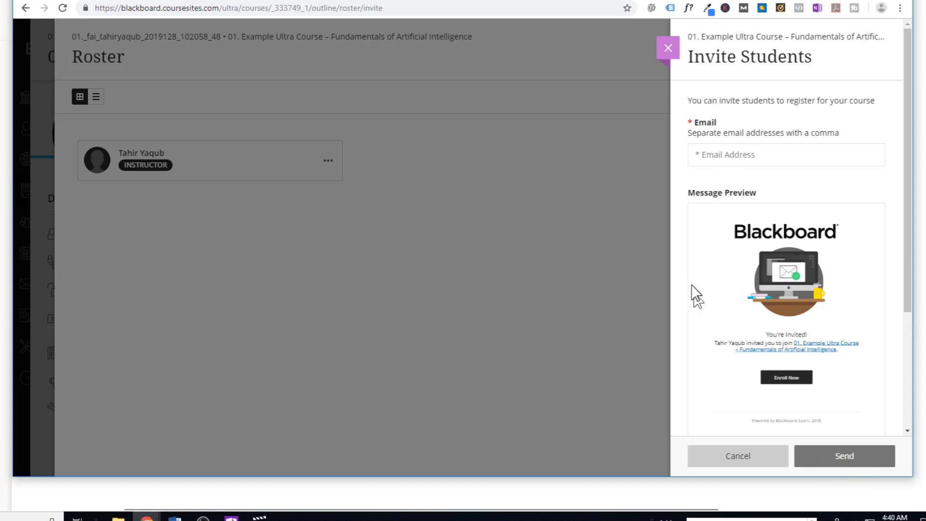
{"action": "mouse_move", "coordinate": [843, 365]}
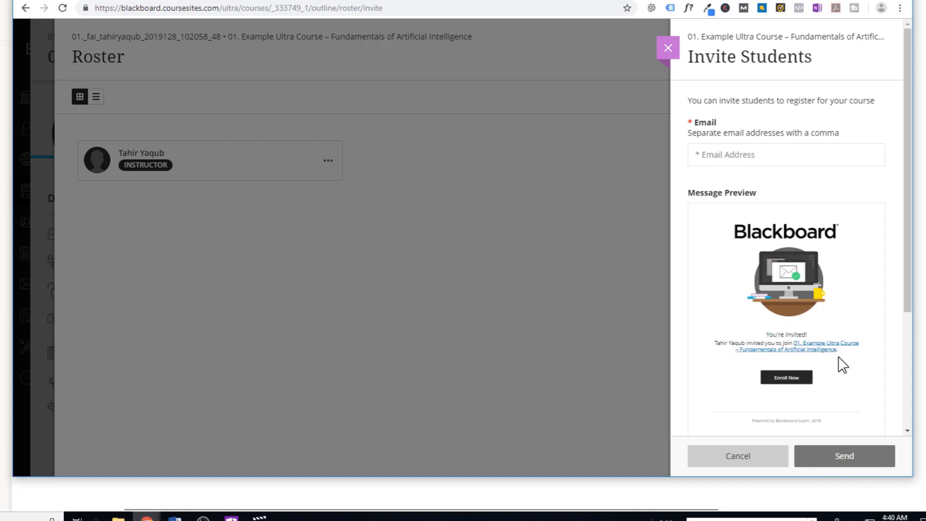
{"action": "mouse_move", "coordinate": [835, 394]}
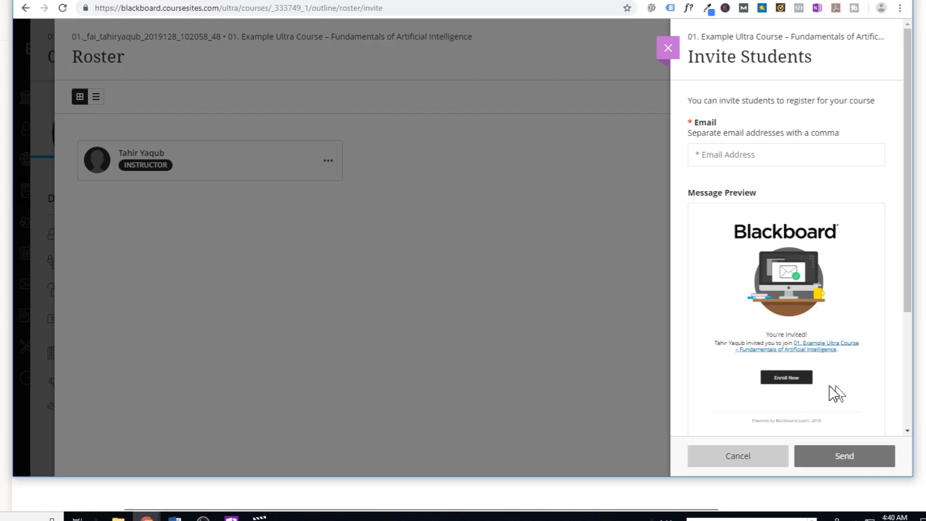
{"action": "mouse_move", "coordinate": [786, 378]}
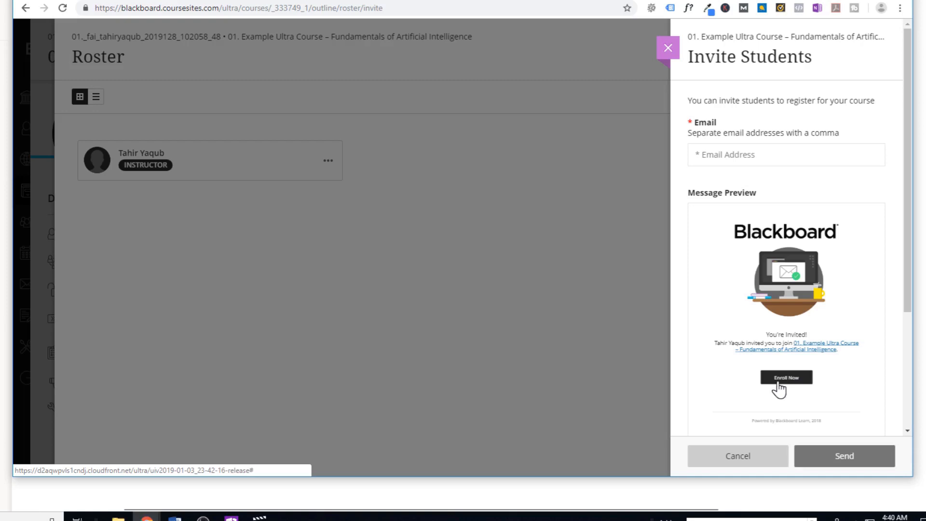
{"action": "left_click", "coordinate": [668, 47]}
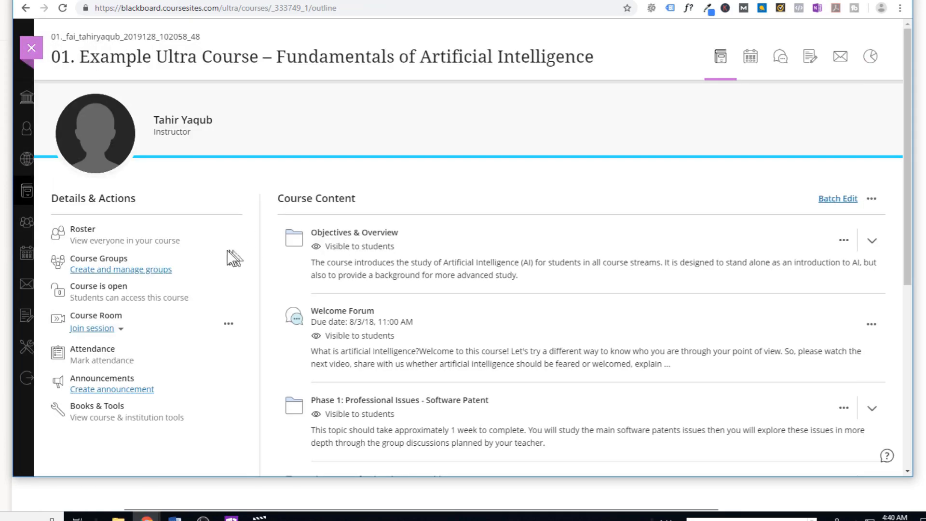
{"action": "mouse_move", "coordinate": [106, 269]}
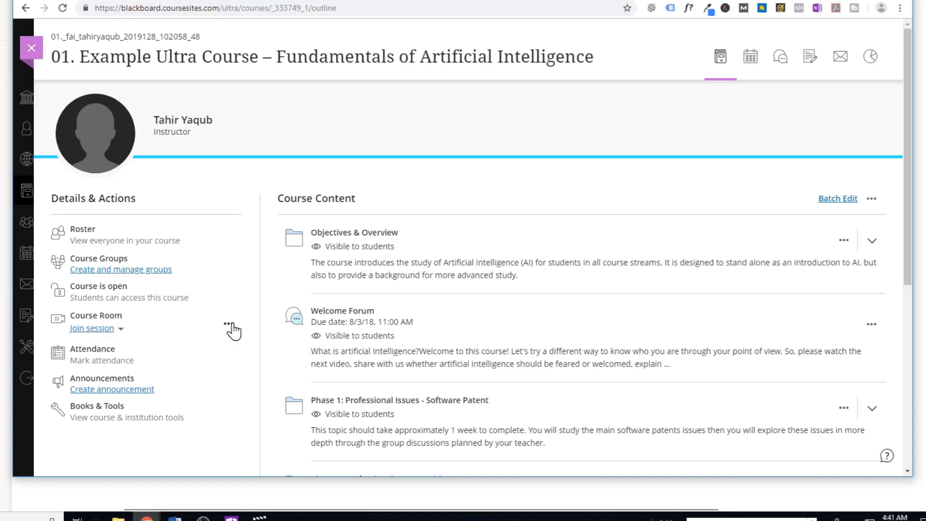
List the Course Room's management options, then show the Join session choices: Course Room and FAQ.
{"action": "left_click", "coordinate": [228, 325]}
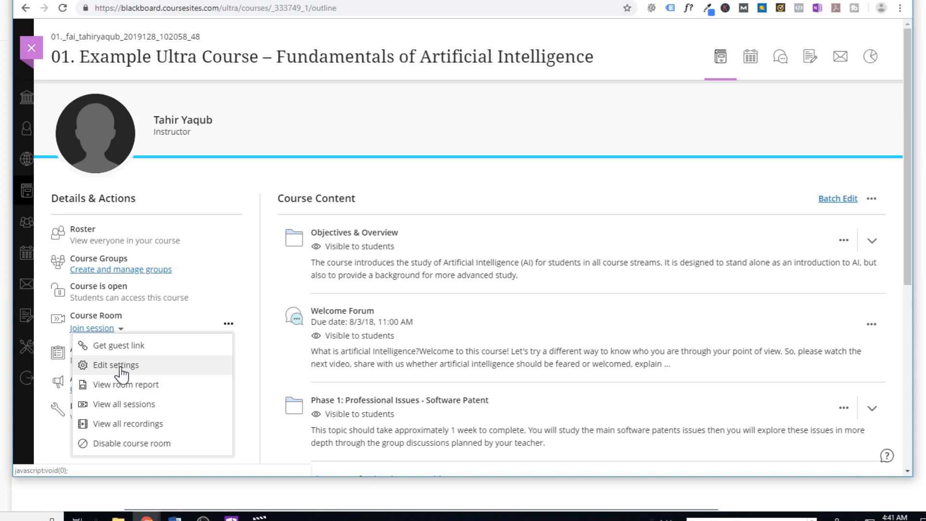
{"action": "mouse_move", "coordinate": [209, 311]}
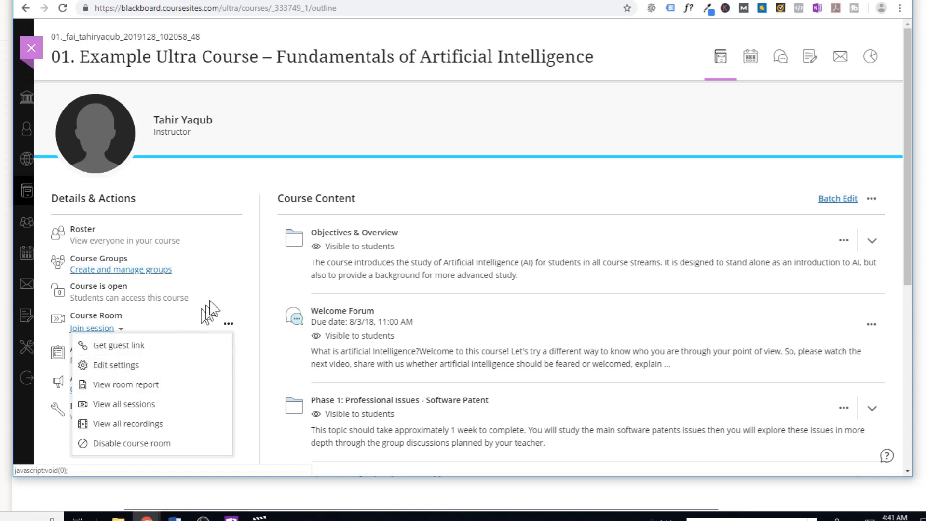
{"action": "left_click", "coordinate": [92, 328]}
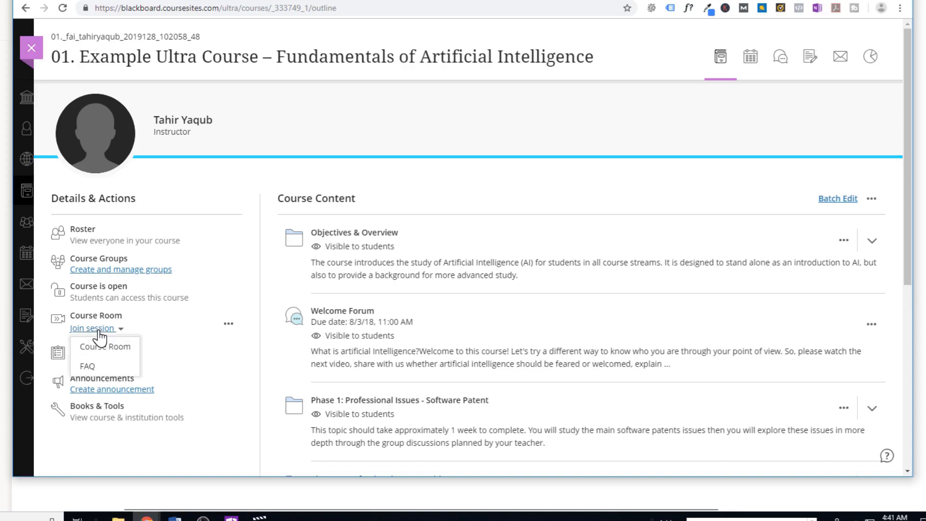
Join the Course Room's live Collaborate session, which shows an empty room with one participant.
{"action": "left_click", "coordinate": [105, 346]}
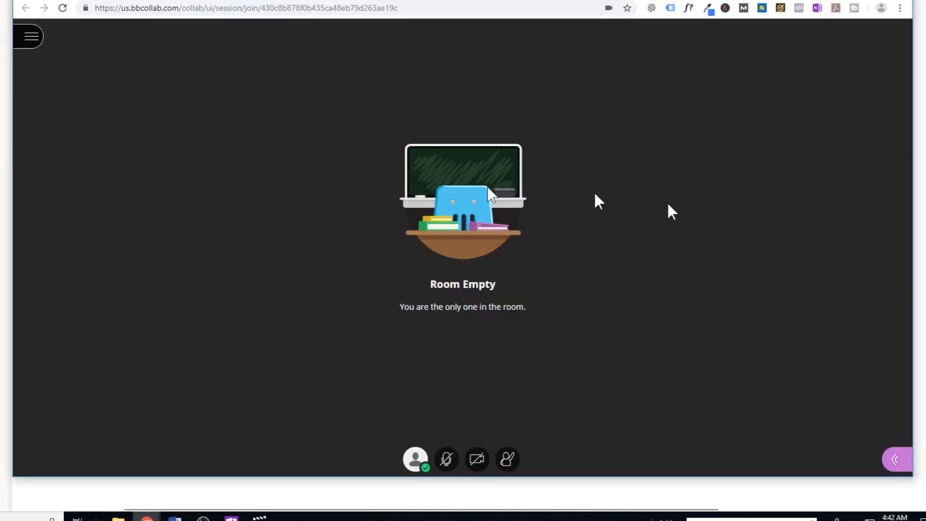
{"action": "mouse_move", "coordinate": [502, 364]}
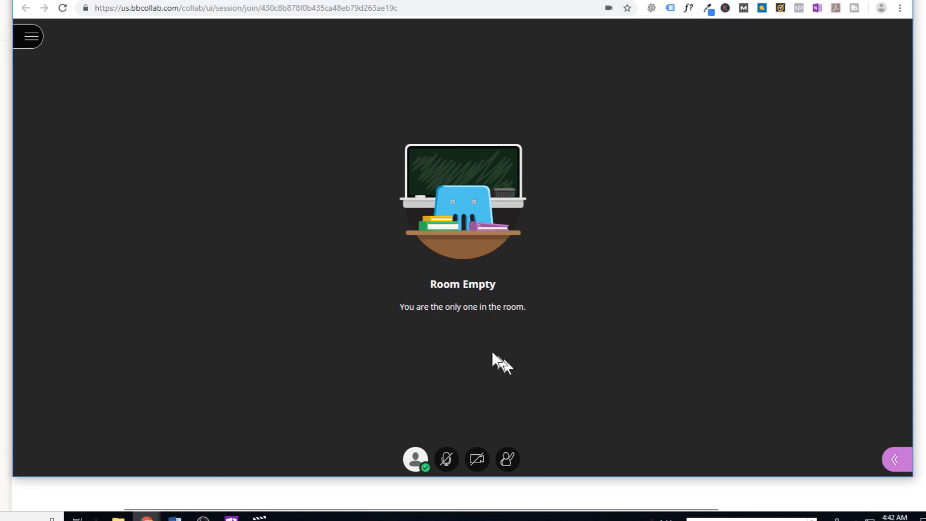
{"action": "mouse_move", "coordinate": [593, 398]}
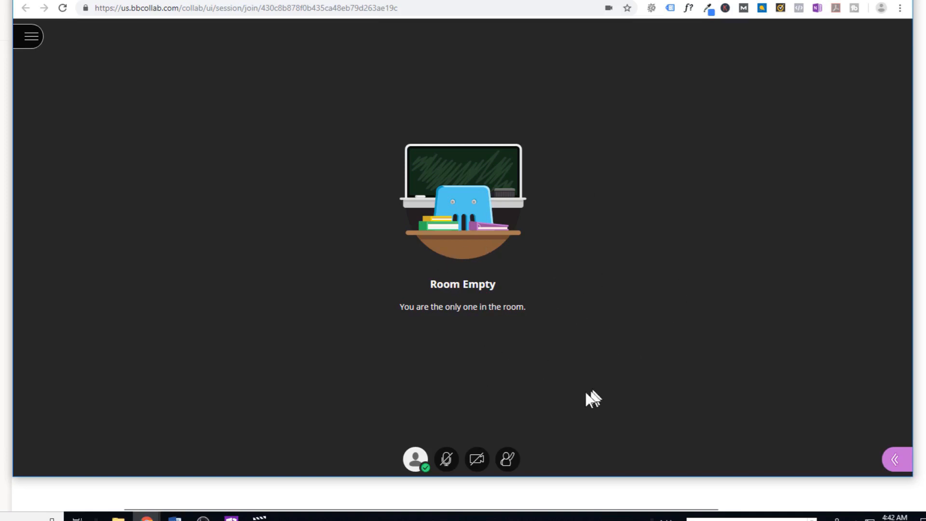
{"action": "mouse_move", "coordinate": [446, 459]}
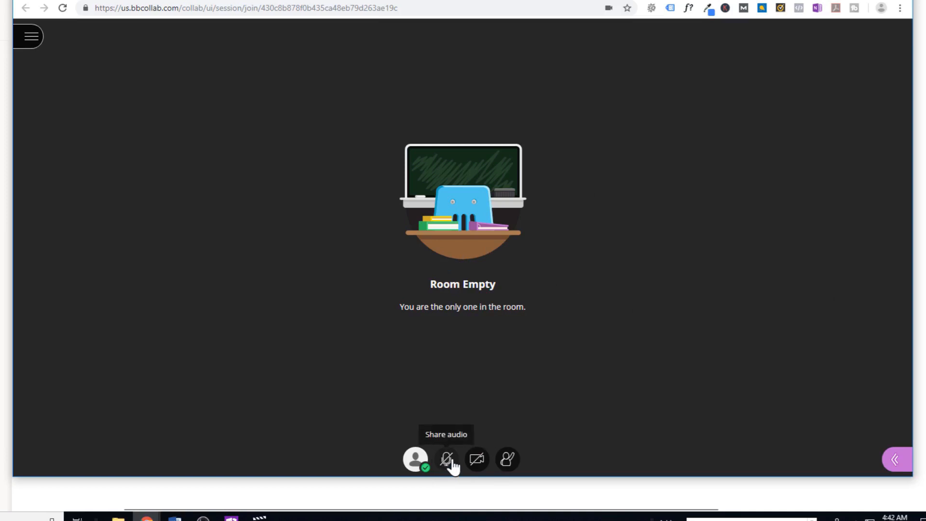
{"action": "mouse_move", "coordinate": [477, 459]}
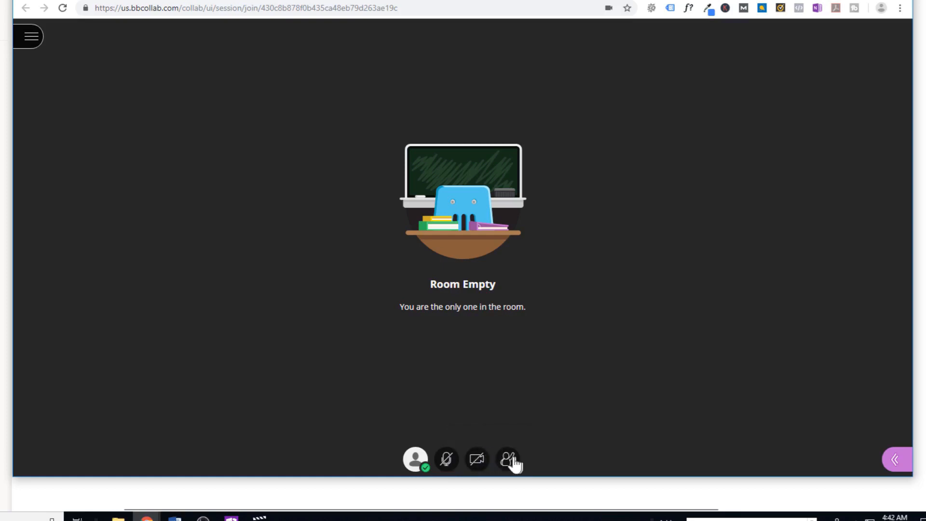
{"action": "mouse_move", "coordinate": [508, 460]}
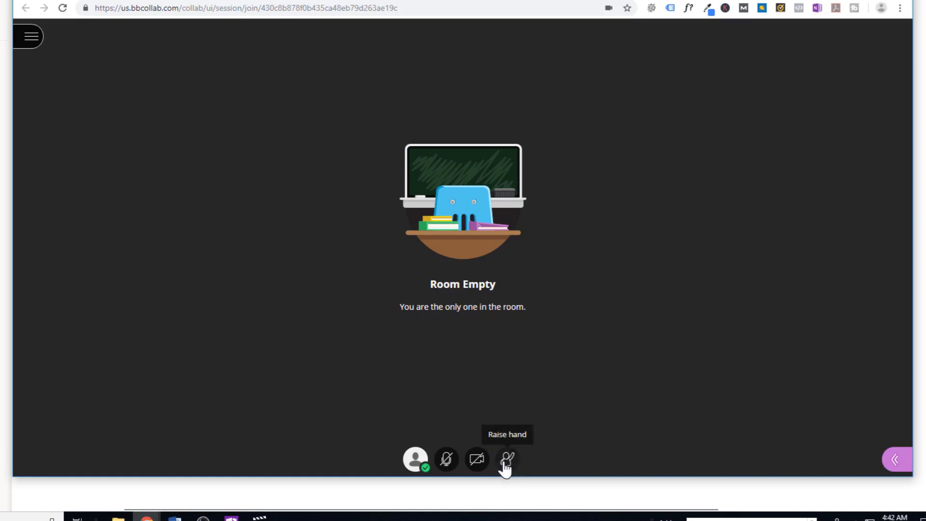
{"action": "mouse_move", "coordinate": [519, 383]}
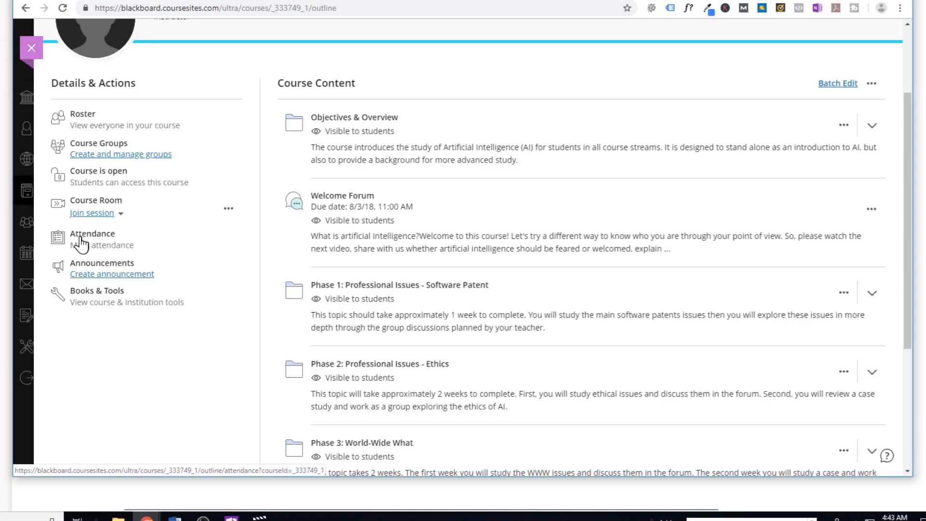
{"action": "mouse_move", "coordinate": [92, 242]}
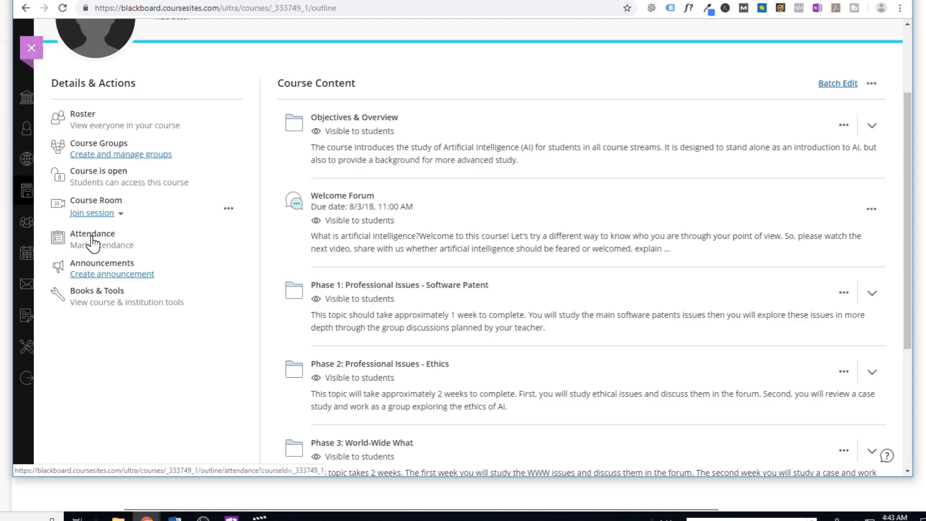
{"action": "mouse_move", "coordinate": [100, 244]}
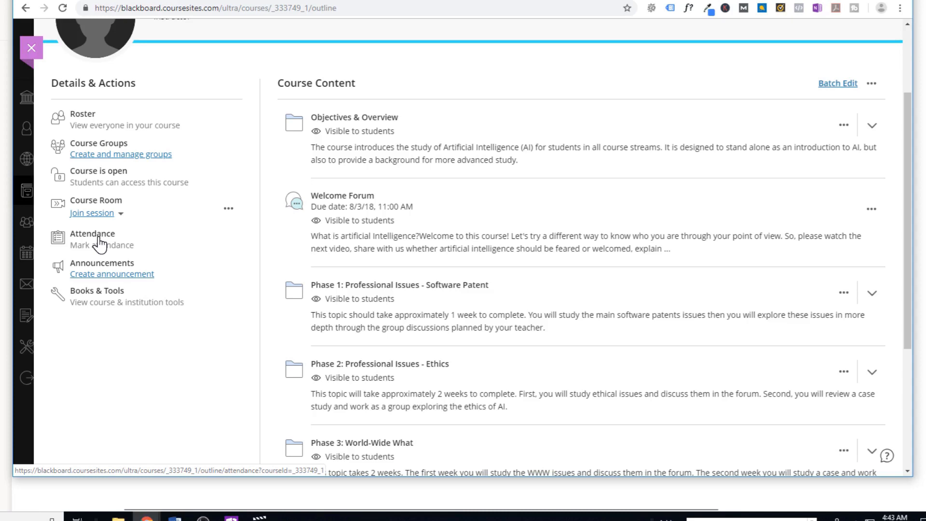
{"action": "mouse_move", "coordinate": [98, 277]}
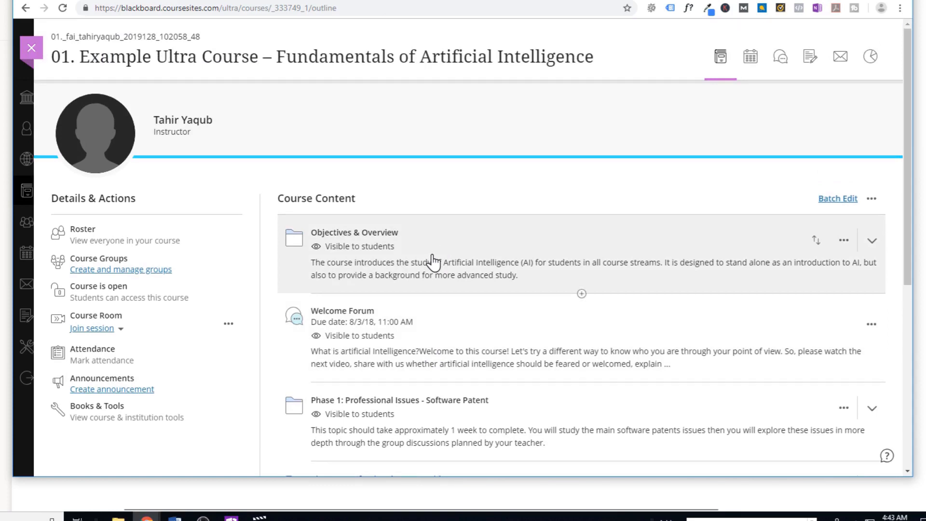
{"action": "mouse_move", "coordinate": [465, 253]}
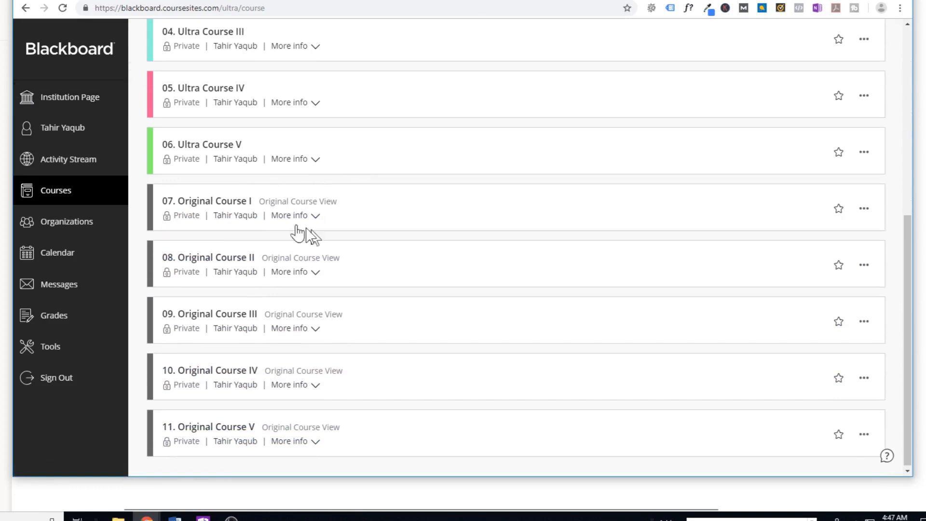
{"action": "mouse_move", "coordinate": [230, 201]}
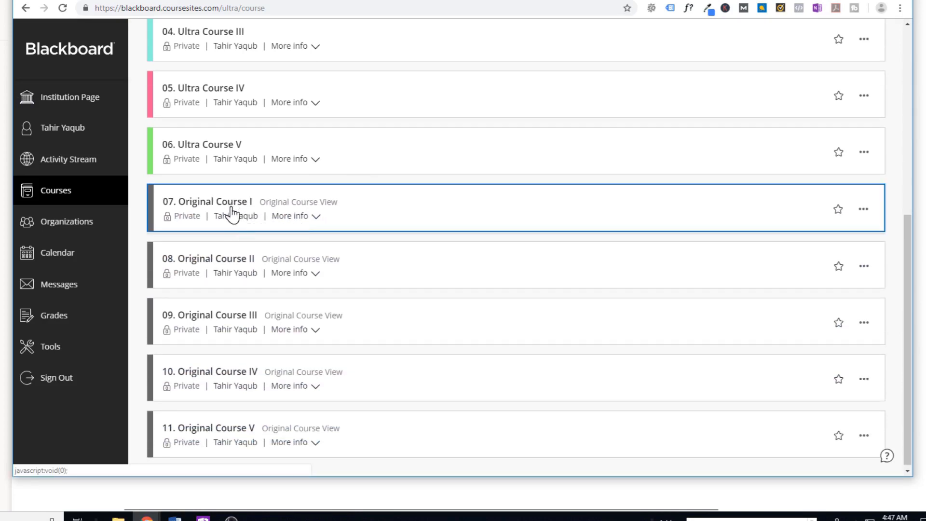
Enter 07. Original Course I and browse its Home Page modules and Course Tools list.
{"action": "left_click", "coordinate": [207, 201]}
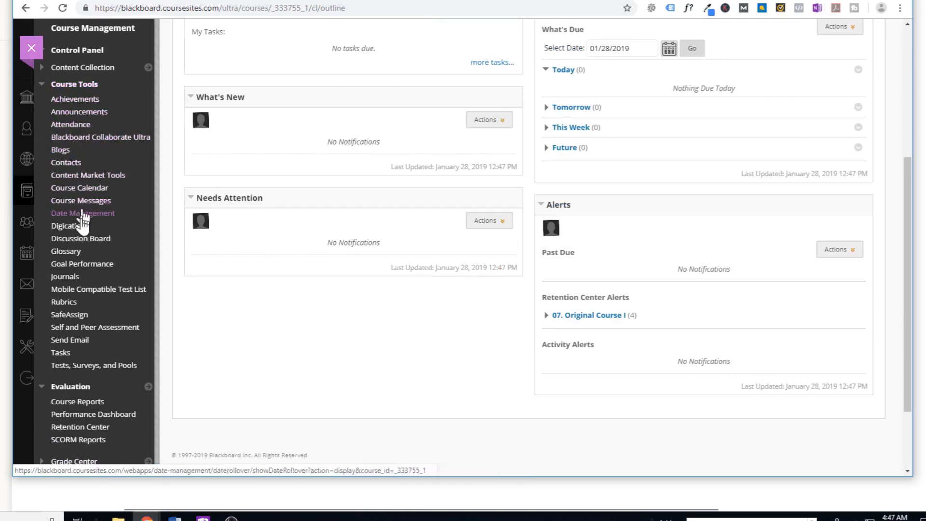
{"action": "mouse_move", "coordinate": [88, 175]}
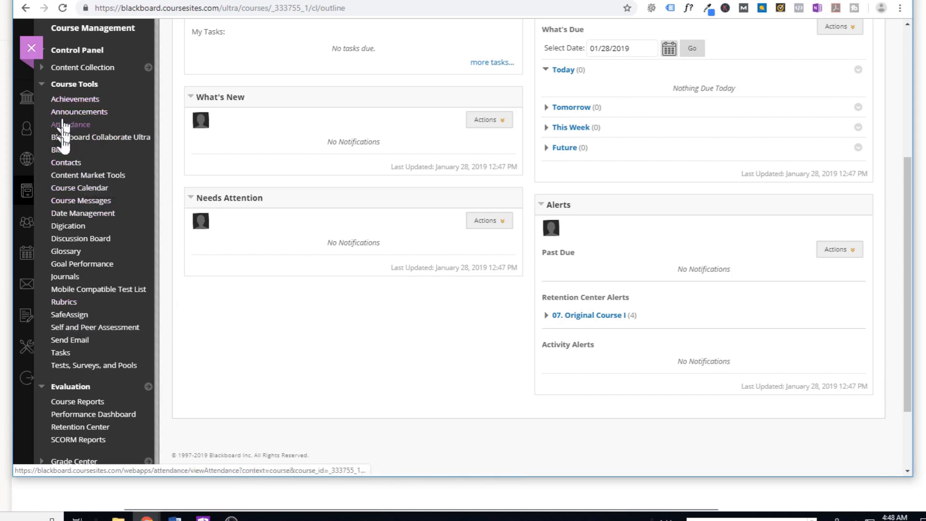
{"action": "mouse_move", "coordinate": [60, 149]}
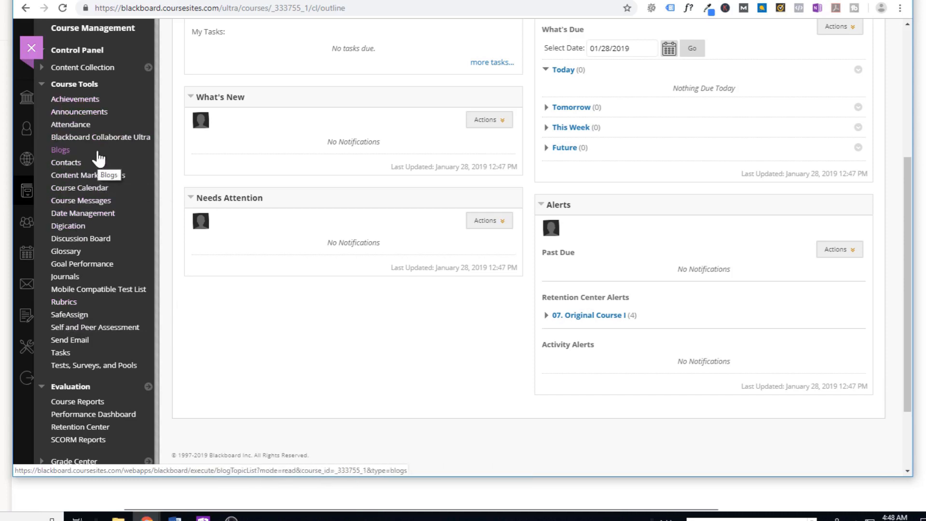
{"action": "mouse_move", "coordinate": [92, 160]}
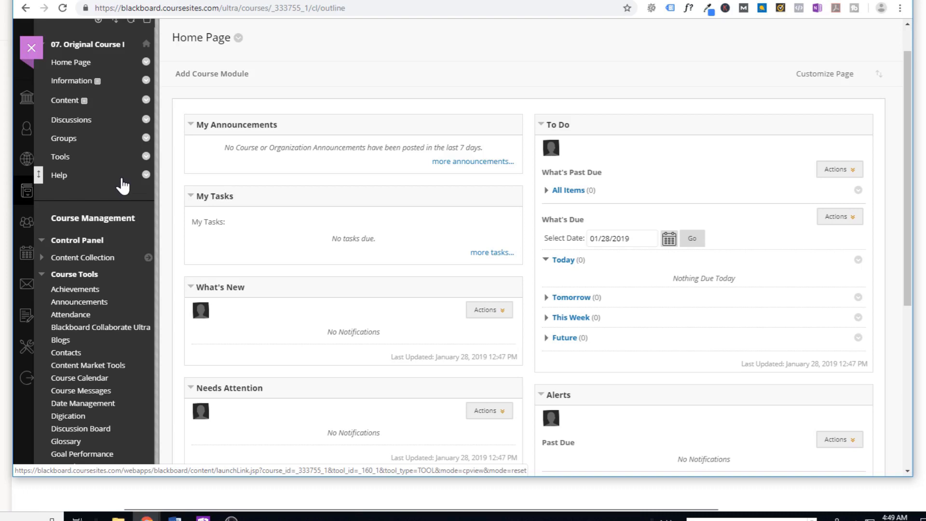
{"action": "scroll", "scroll_direction": "down", "scroll_amount": 3}
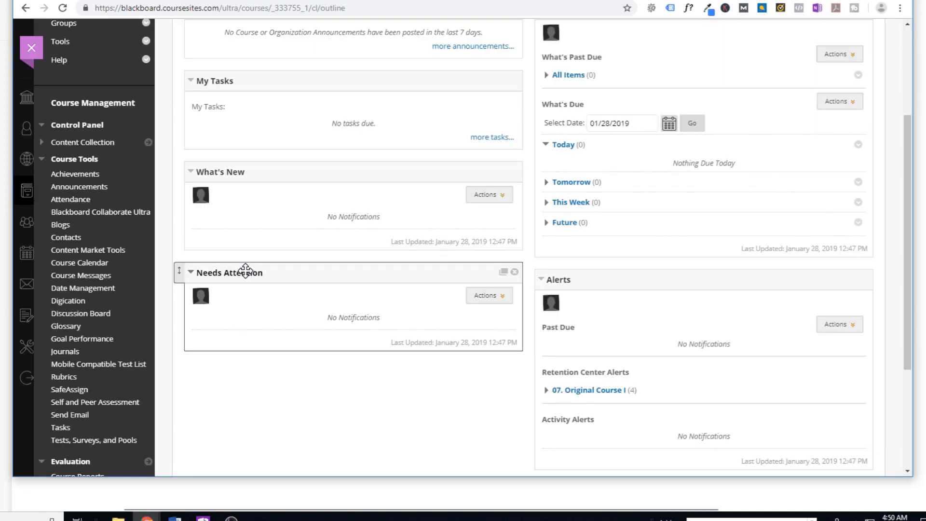